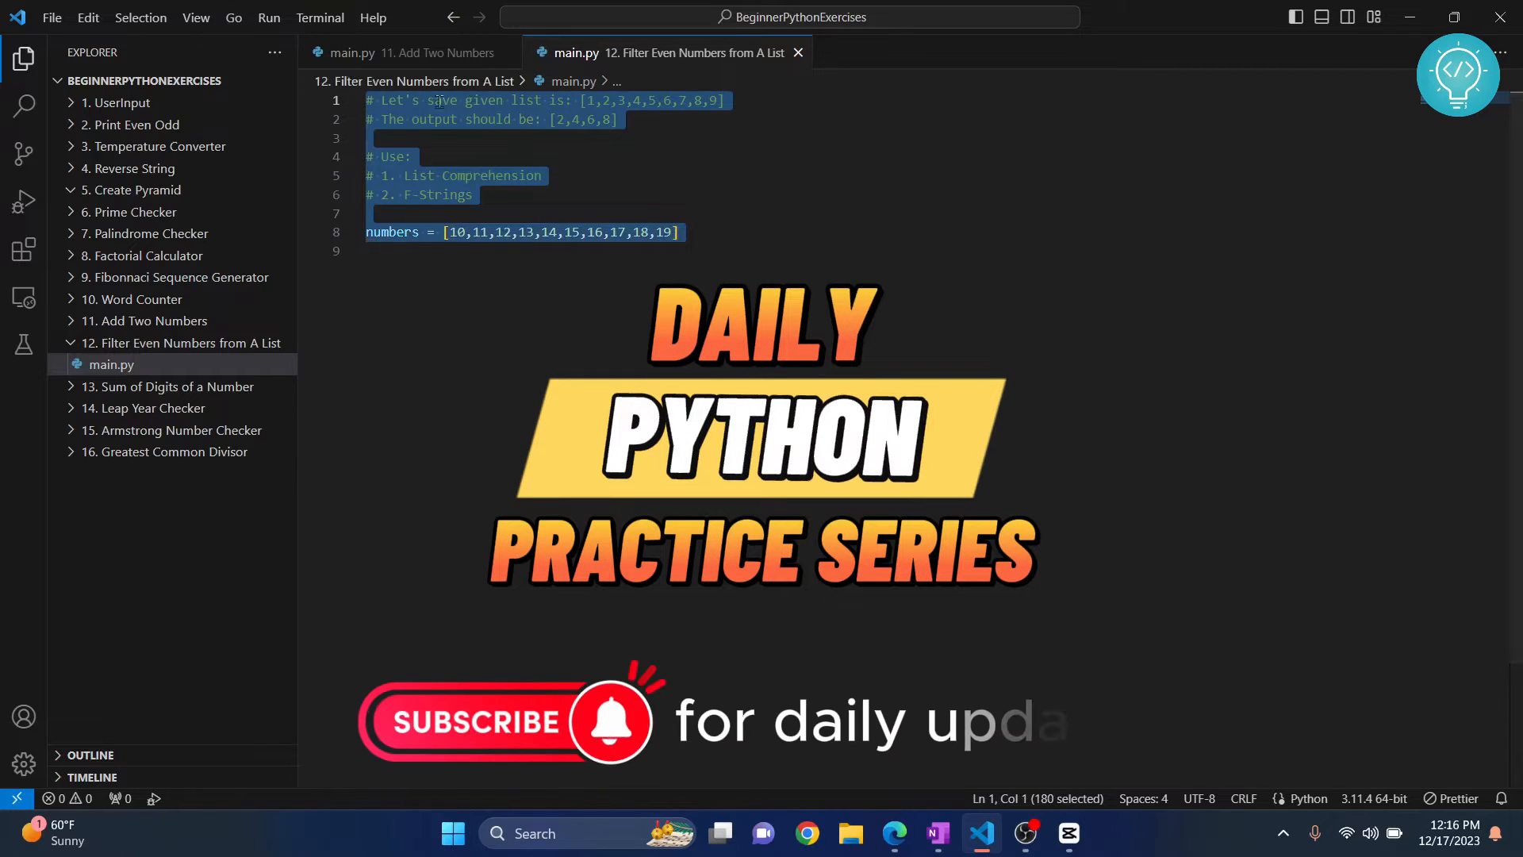
Review the task comments highlighting the F-Strings and List Comprehension requirements.
{"action": "left_click", "coordinate": [389, 138]}
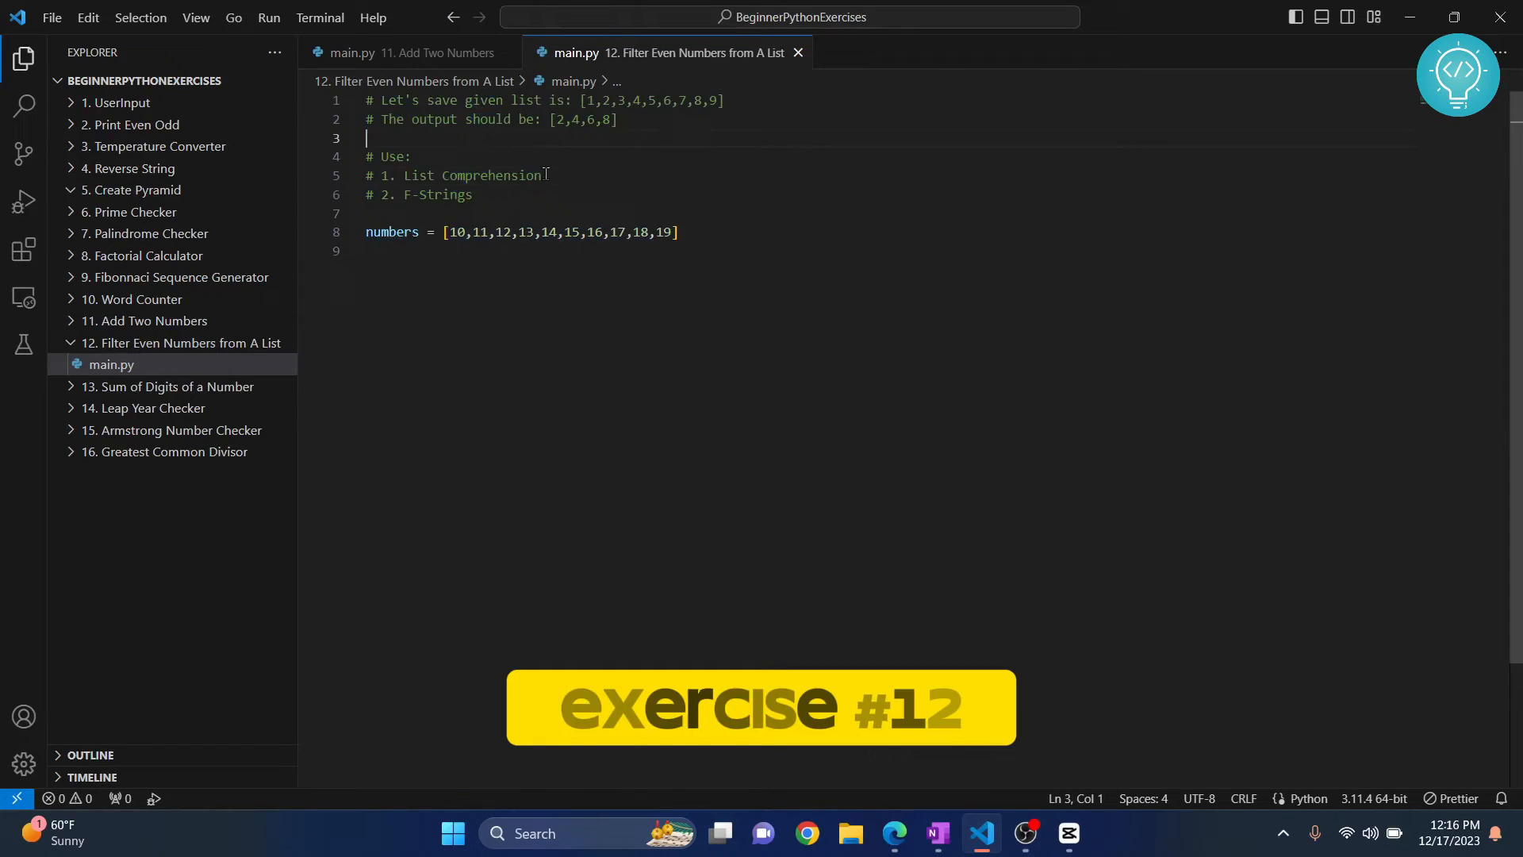
{"action": "double_click", "coordinate": [470, 176]}
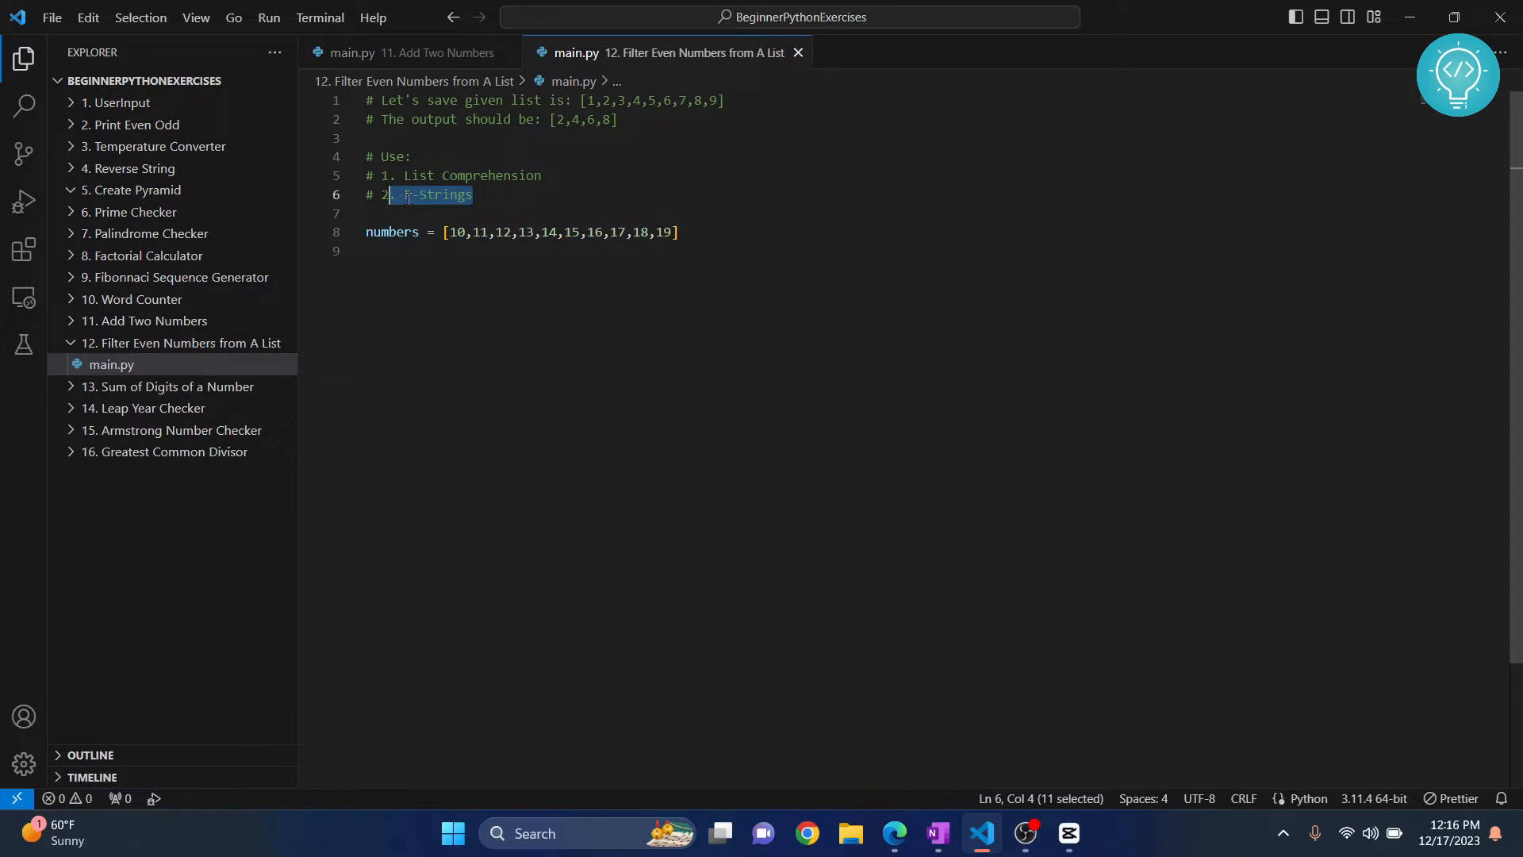
{"action": "left_click", "coordinate": [681, 232]}
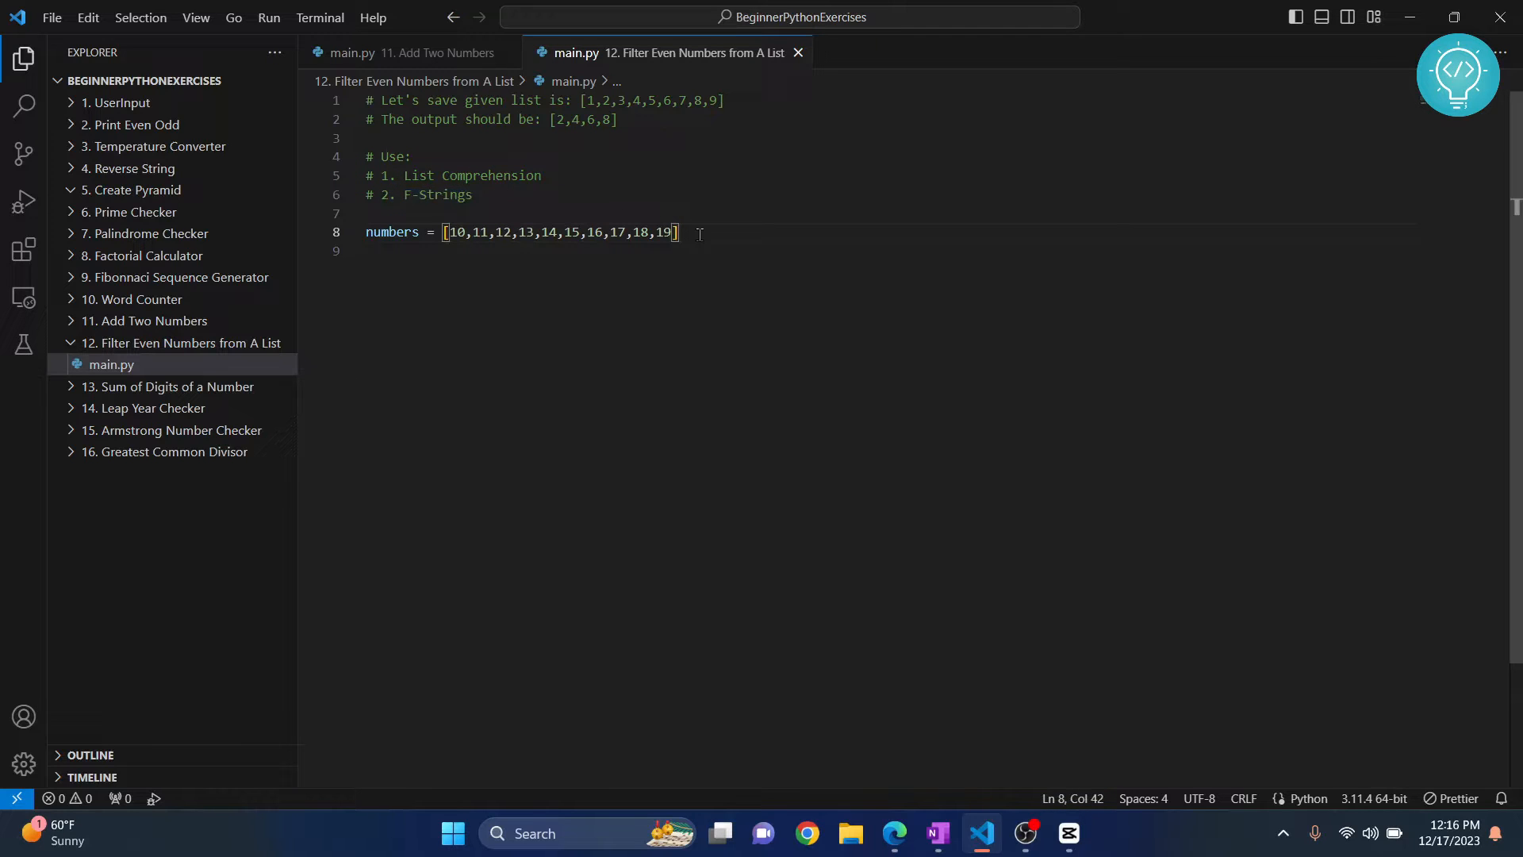
{"action": "left_click", "coordinate": [401, 176]}
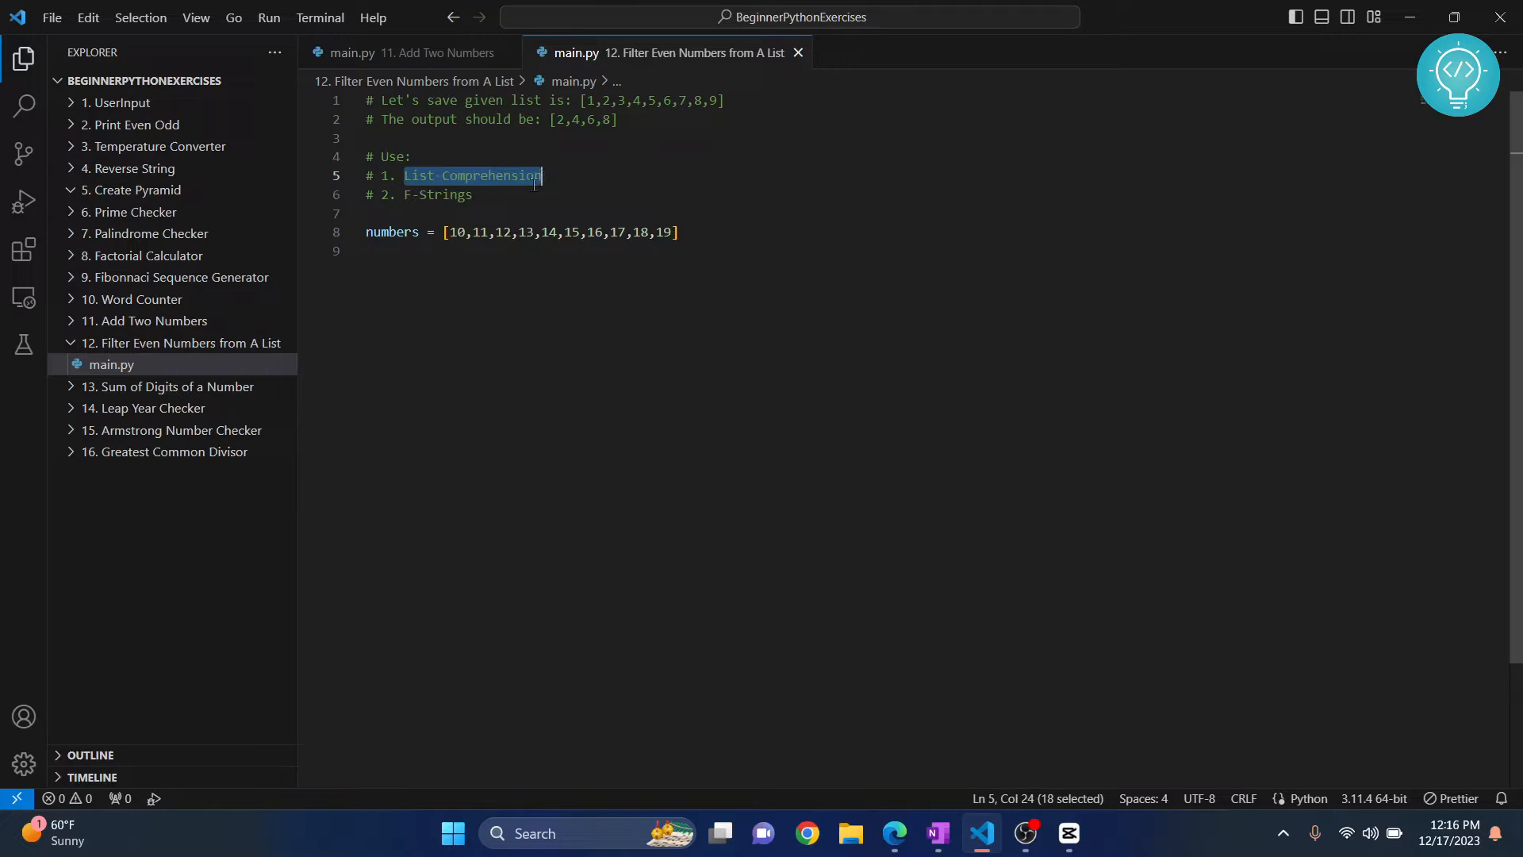
Inspect the numbers list and move to the empty line below it for the solution code.
{"action": "left_click", "coordinate": [460, 232]}
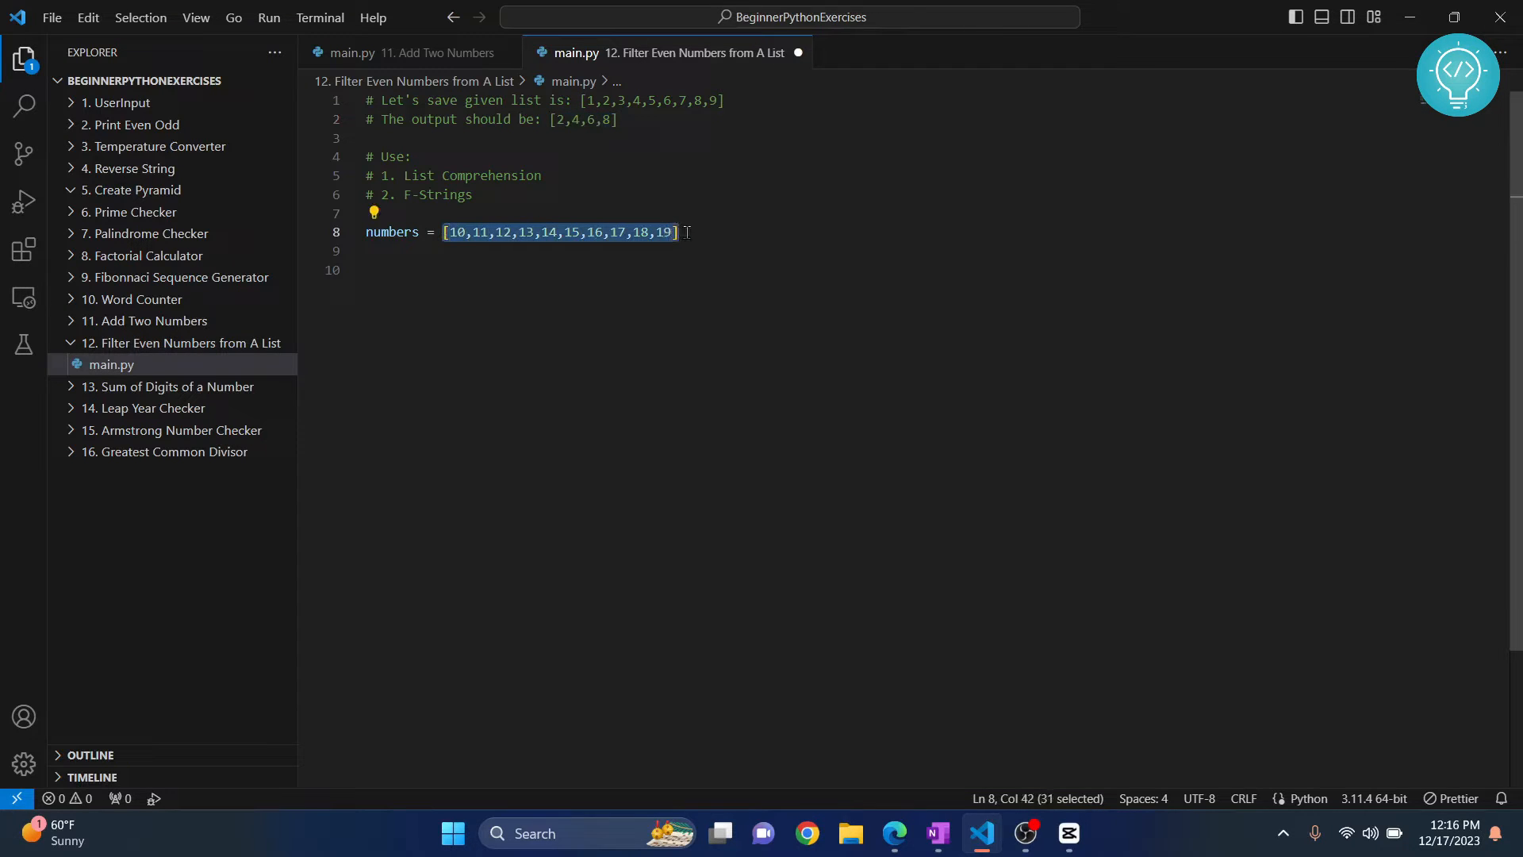
{"action": "double_click", "coordinate": [455, 232]}
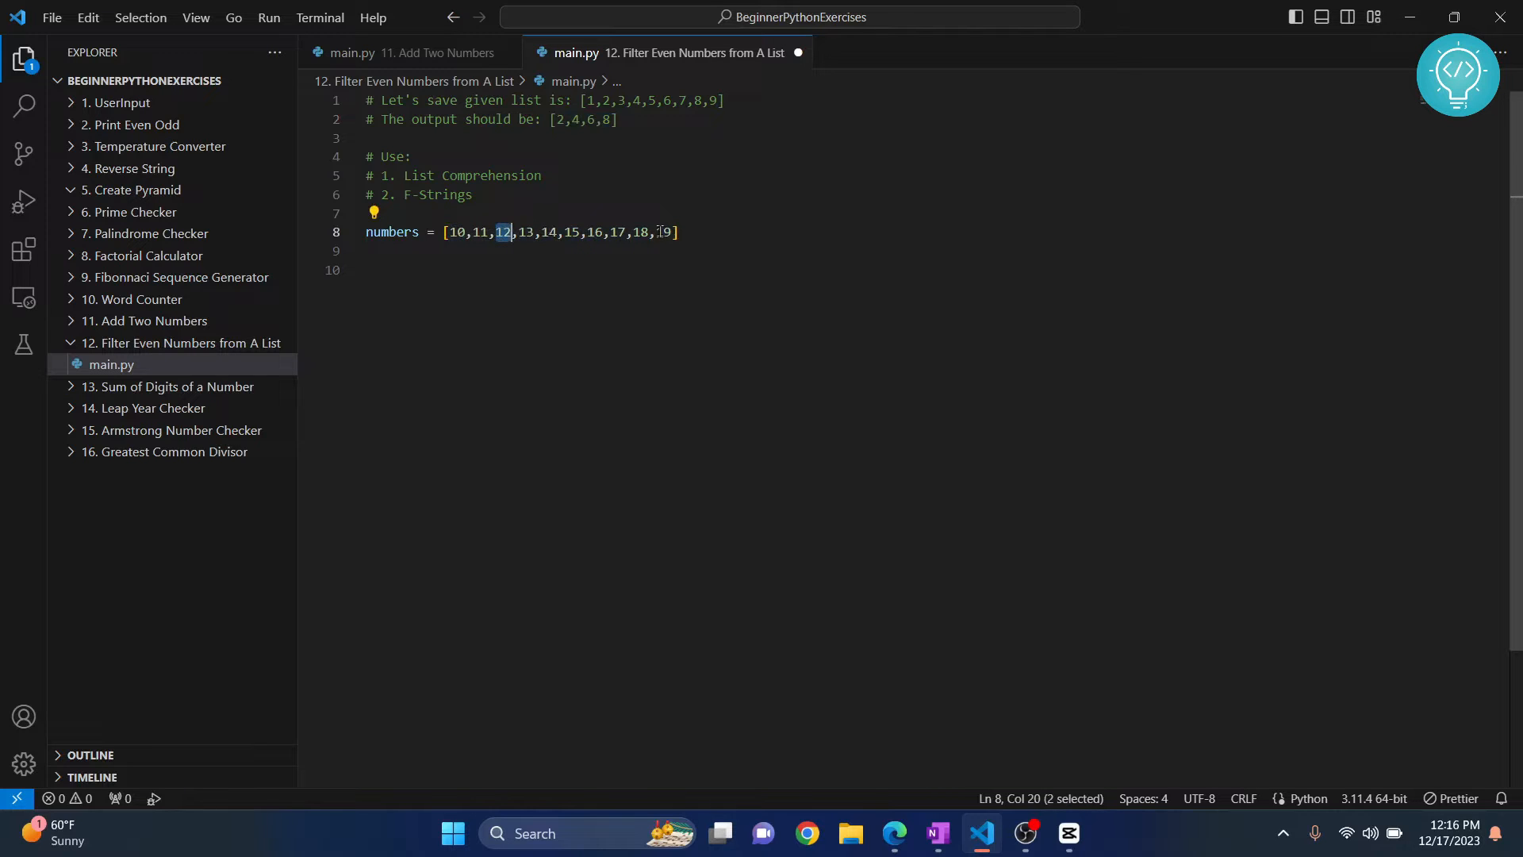
{"action": "left_click", "coordinate": [683, 232]}
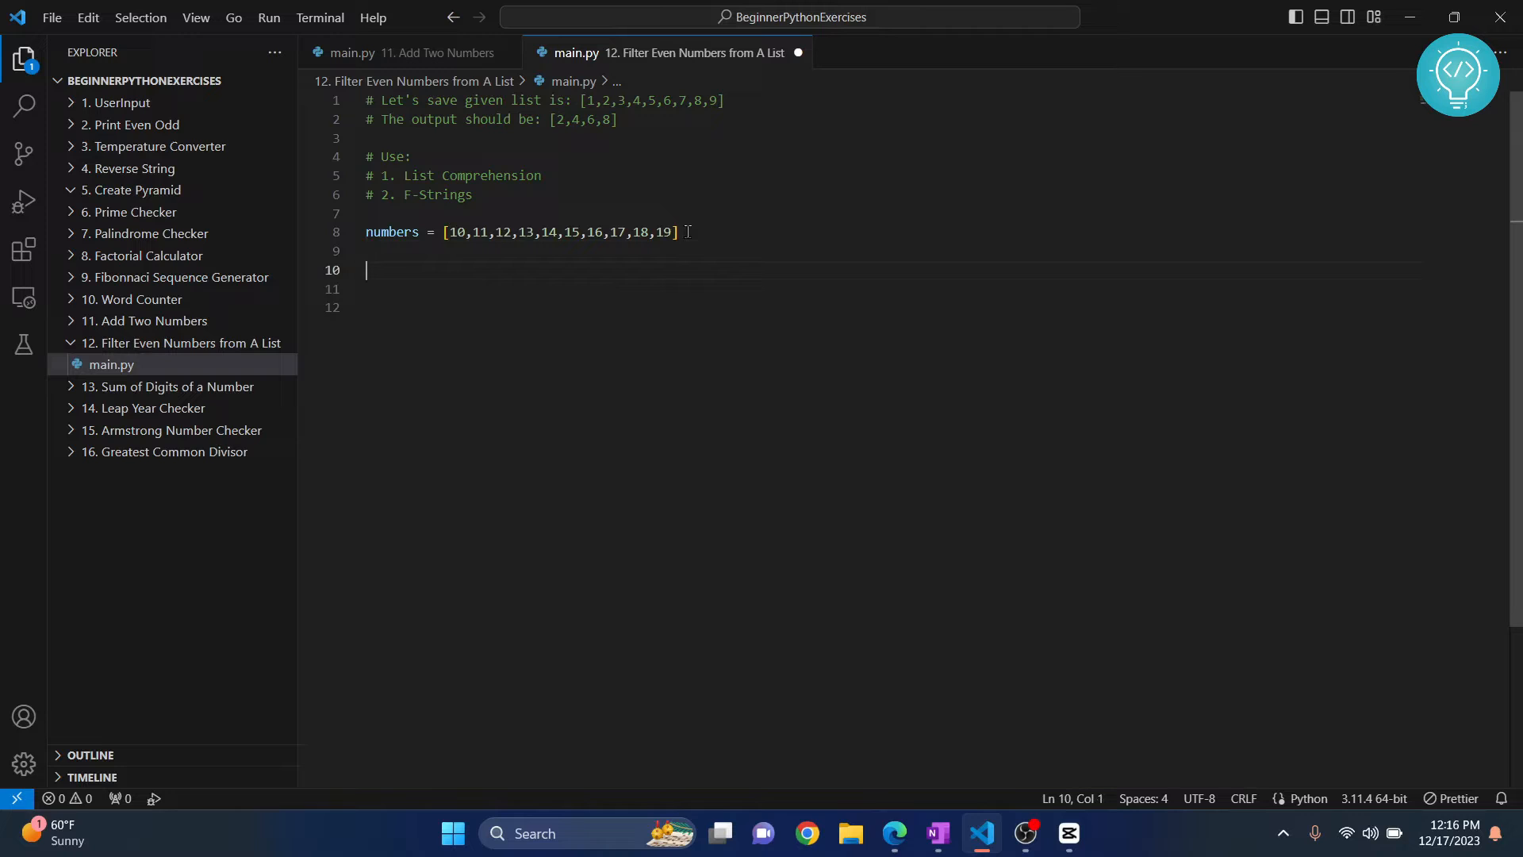
Write filtered_list = [num for num in numbers if num % 2 == 0] and save main.py.
{"action": "type", "text": "f"}
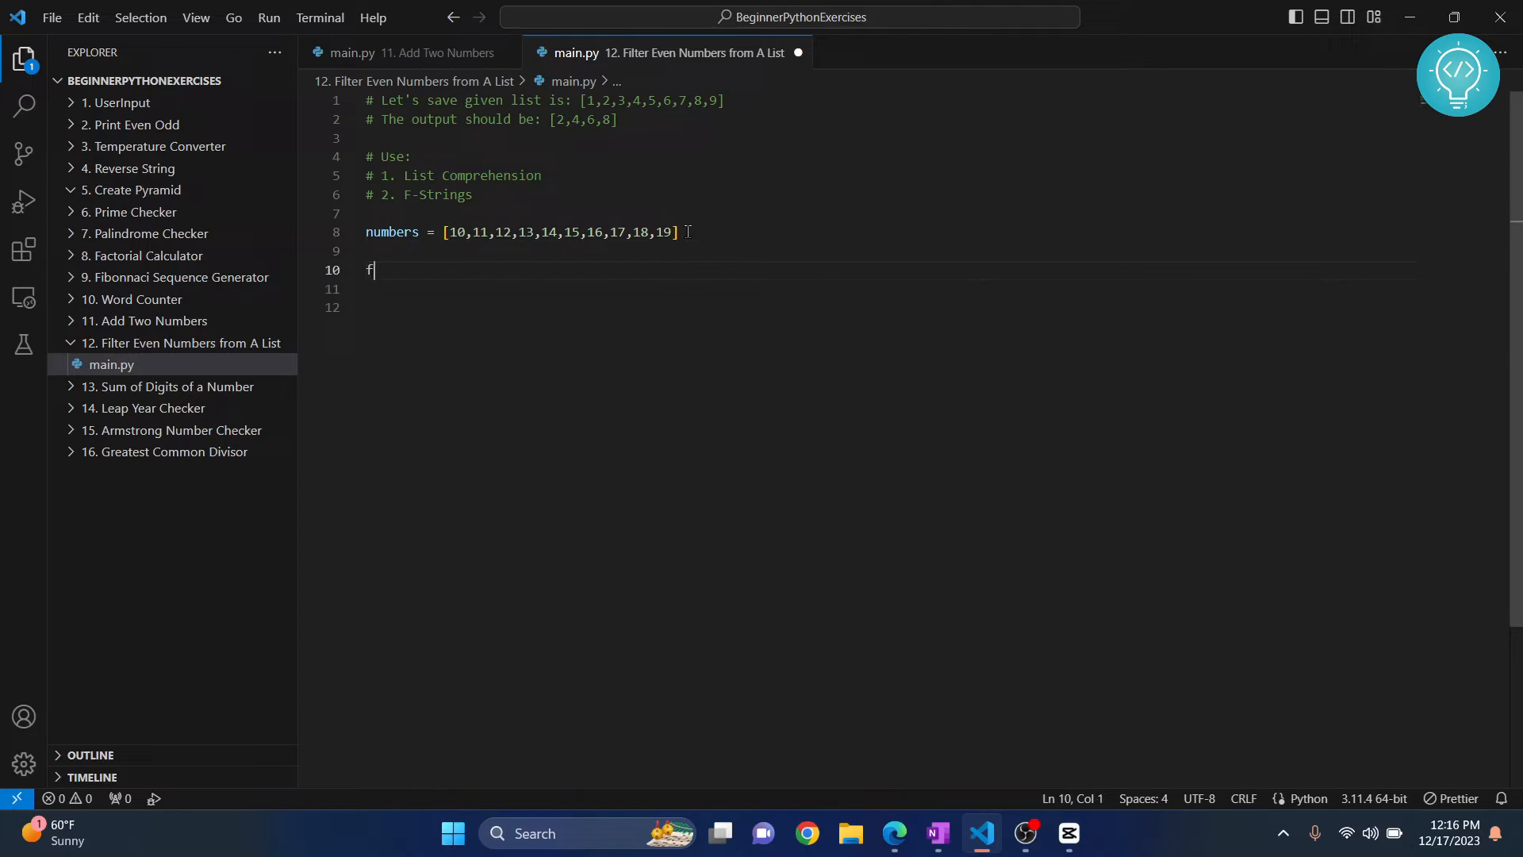
{"action": "type", "text": "iltered"}
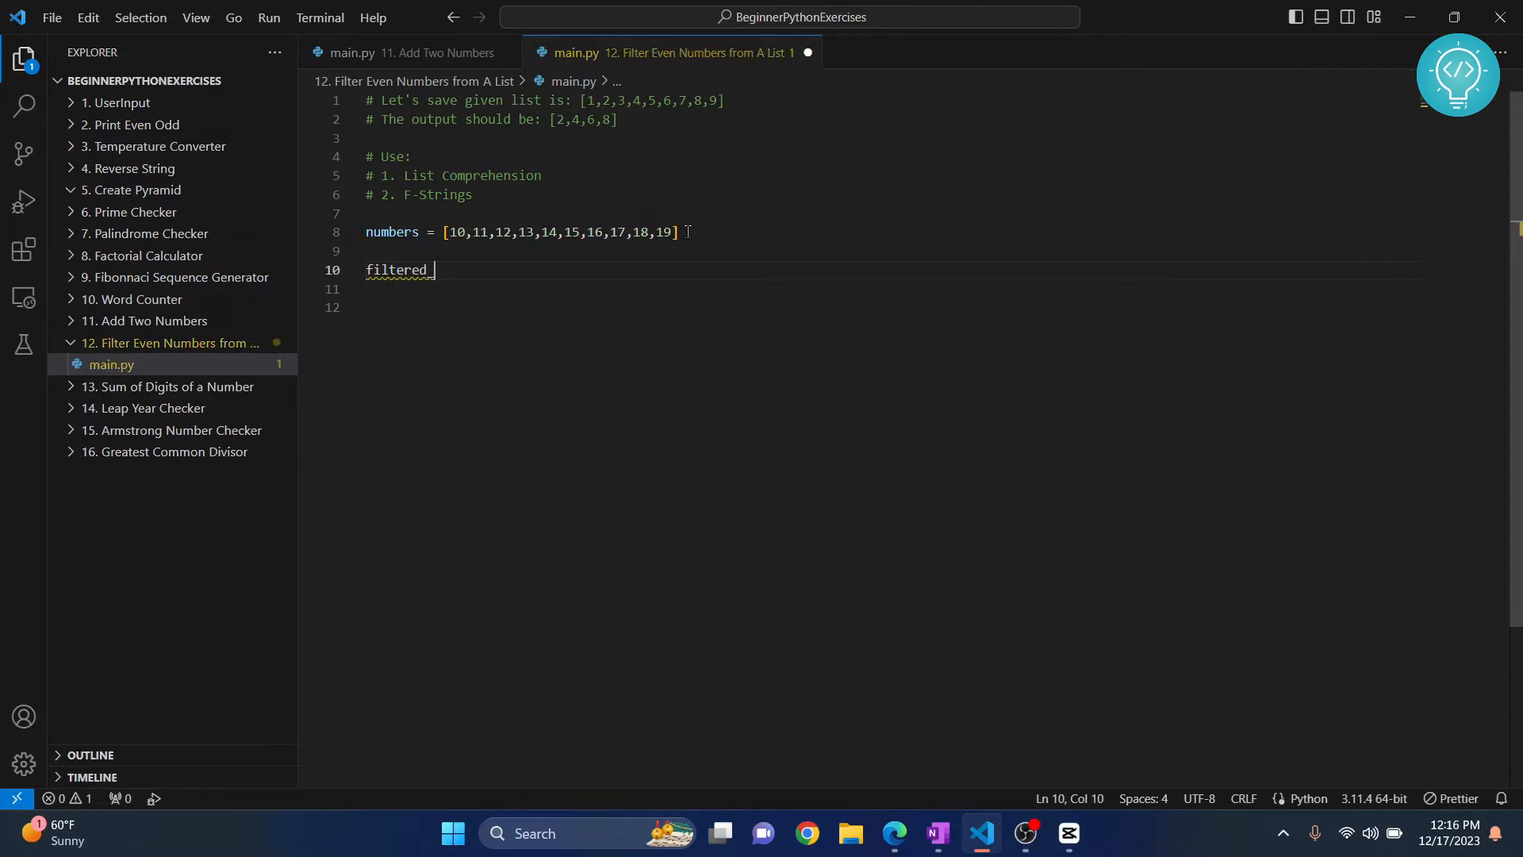
{"action": "type", "text": "list ="}
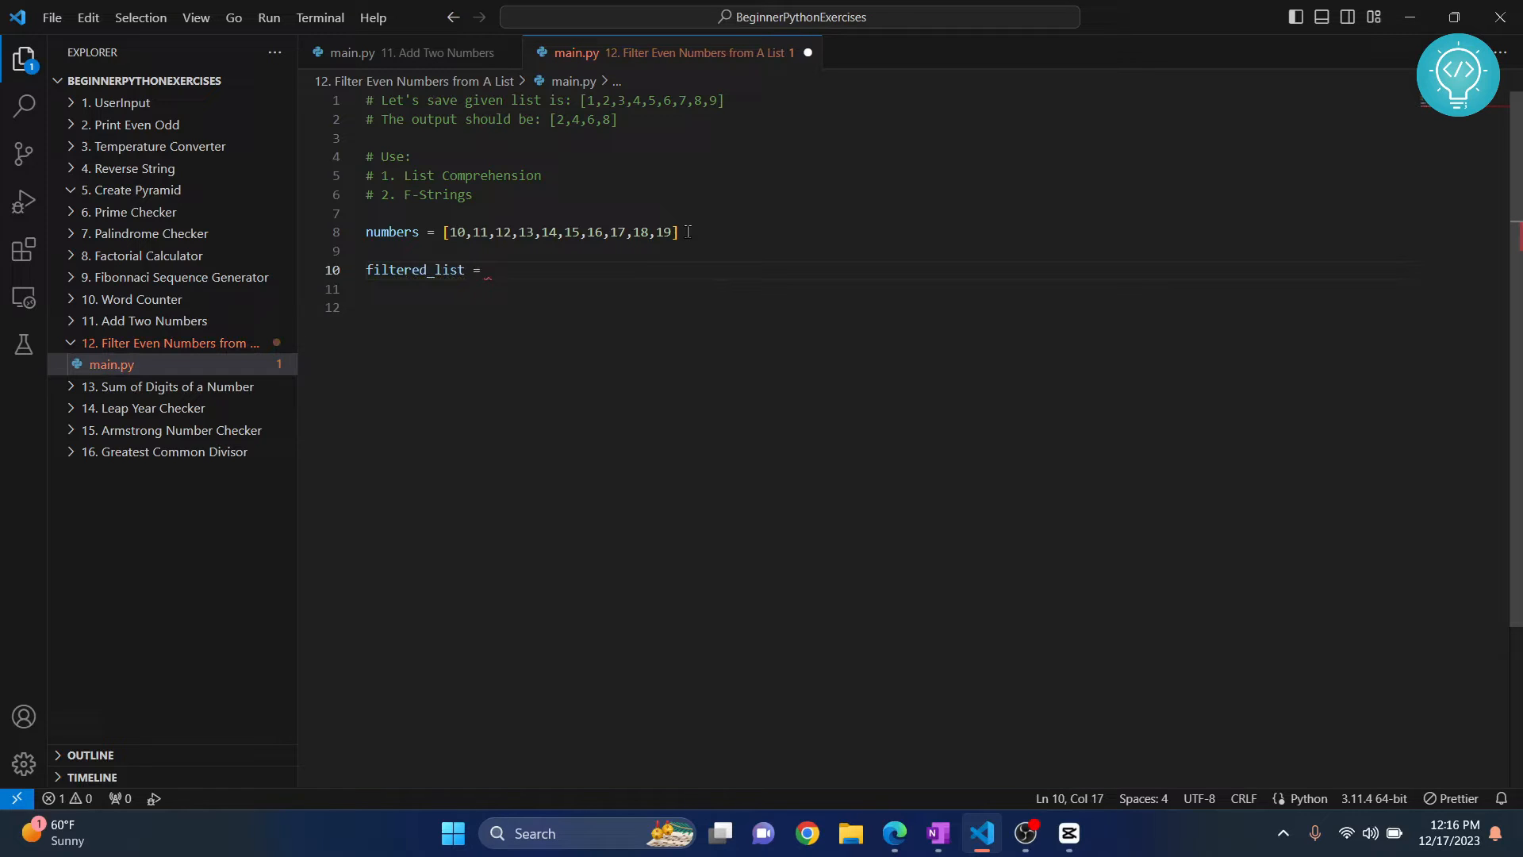
{"action": "type", "text": "num for"}
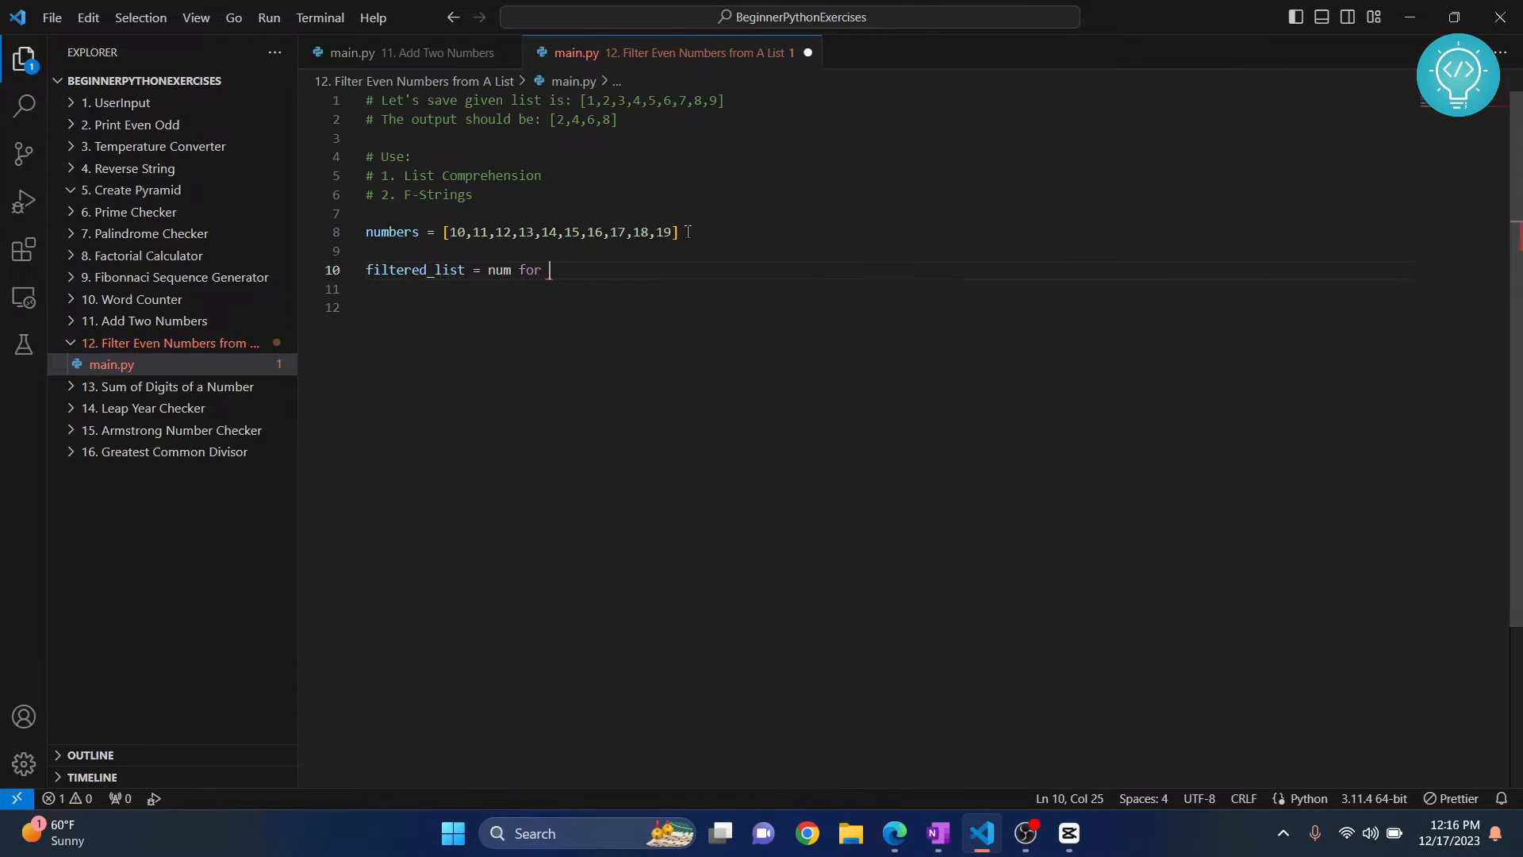
{"action": "type", "text": "num in"}
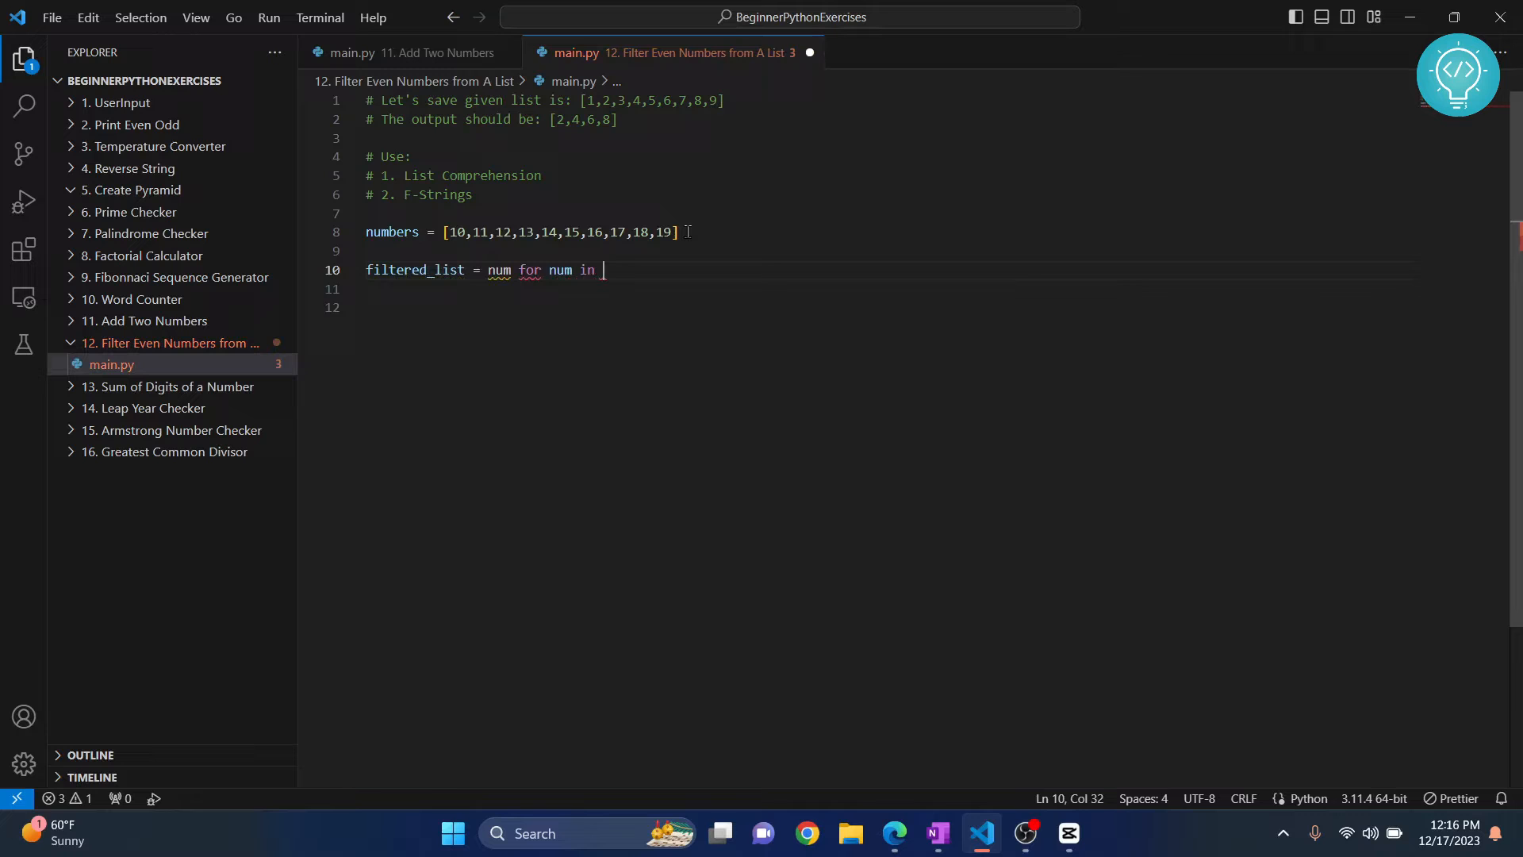
{"action": "type", "text": "numbers"}
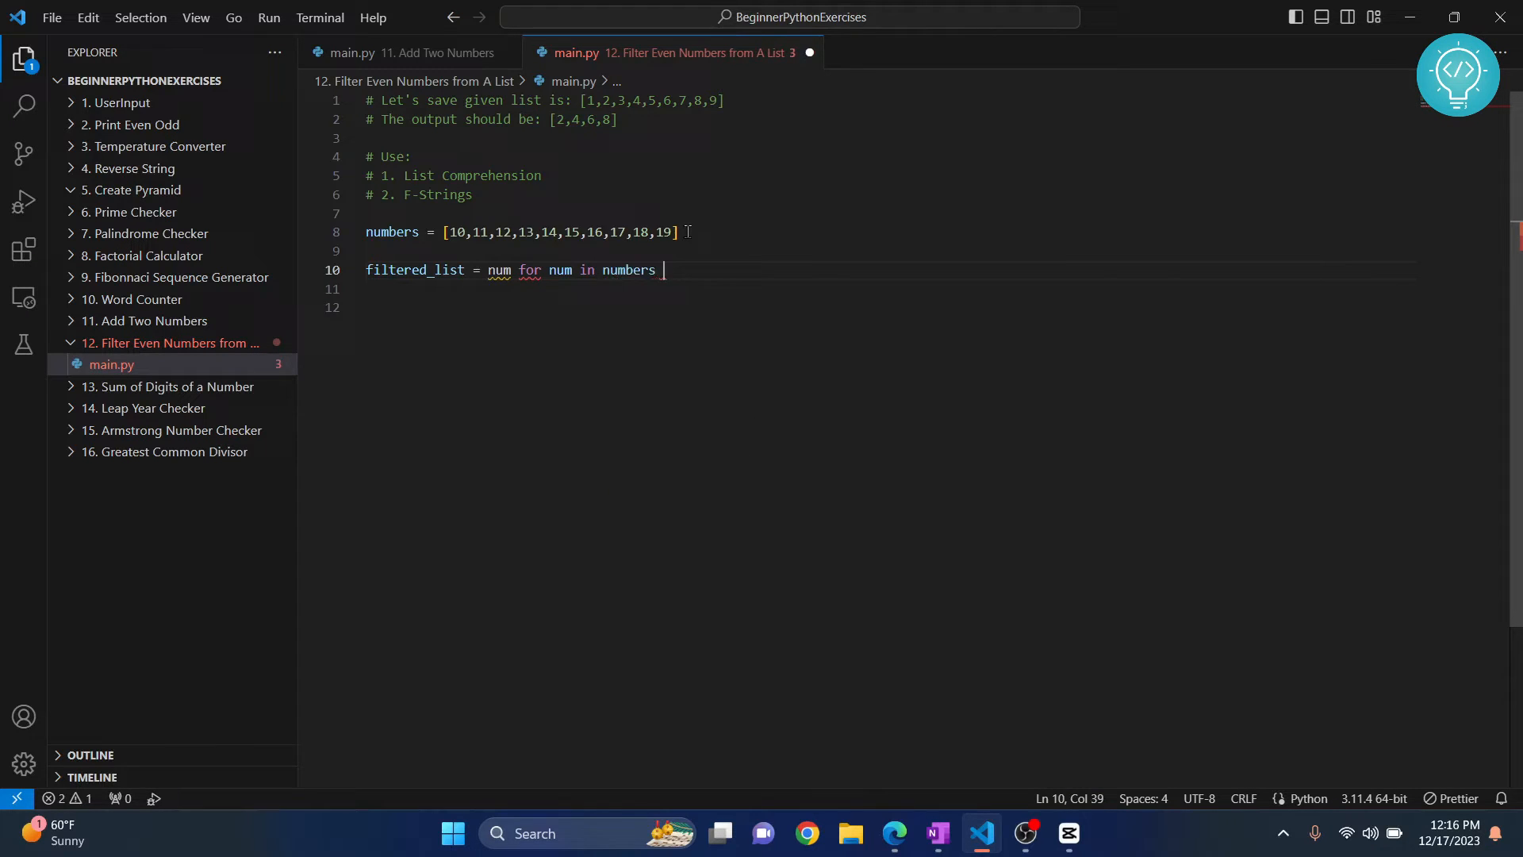
{"action": "type", "text": "if num"}
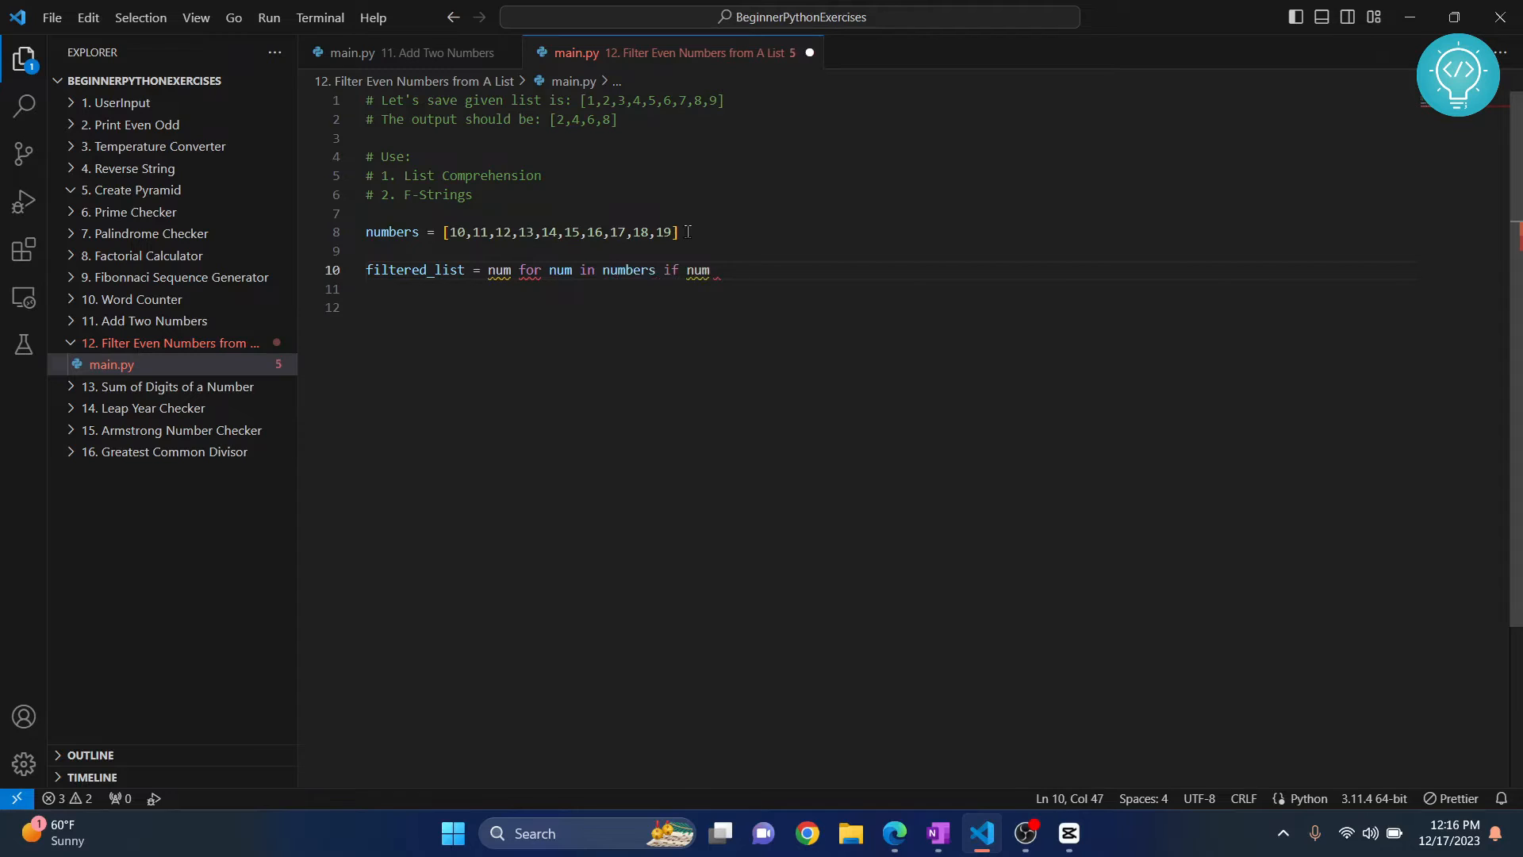
{"action": "type", "text": "% 2"}
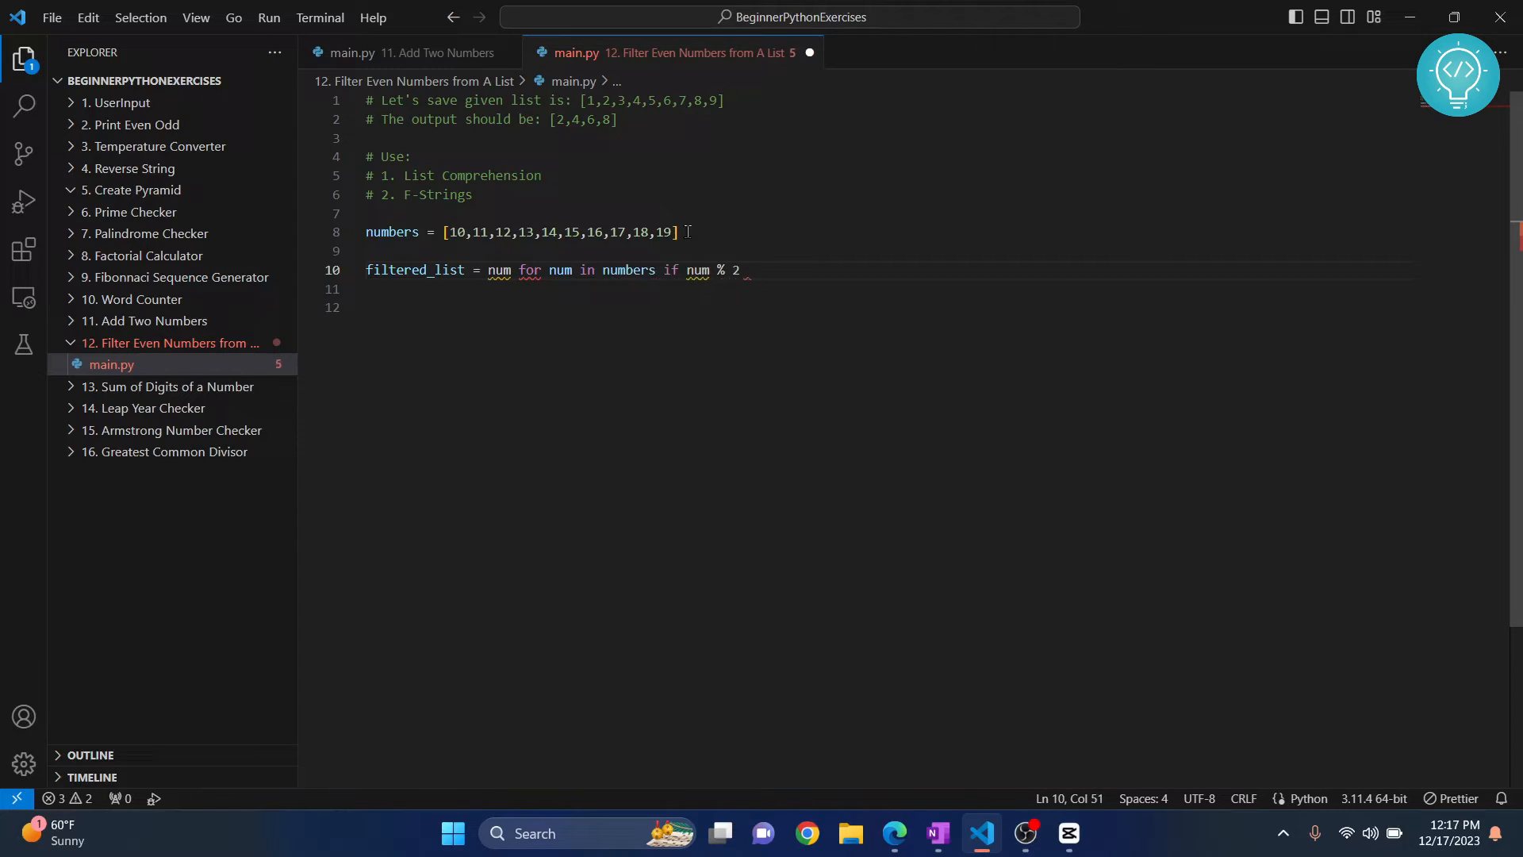
{"action": "type", "text": "== 0"}
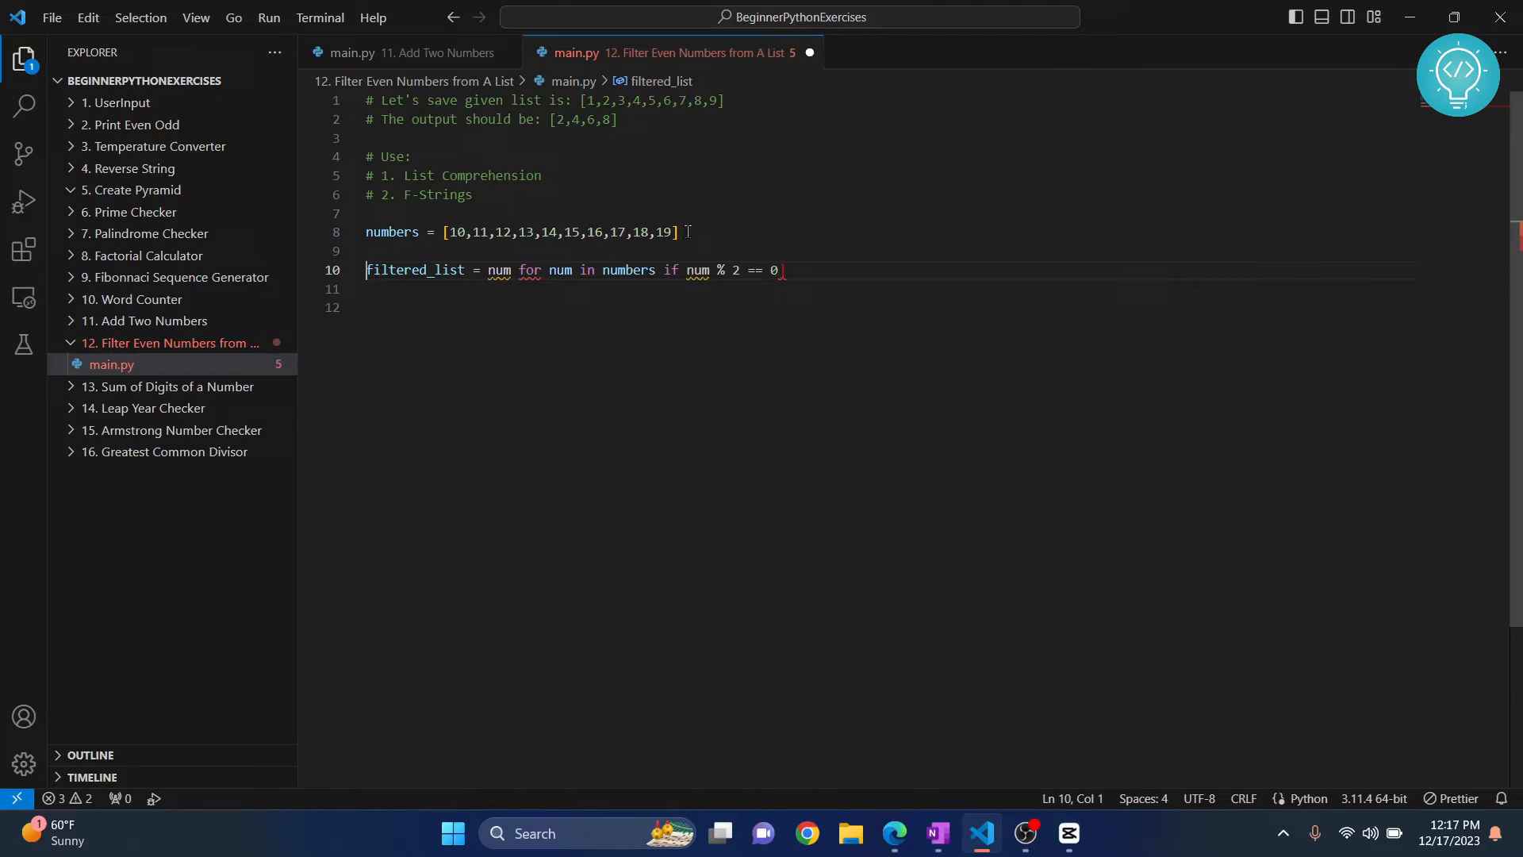
{"action": "type", "text": "["}
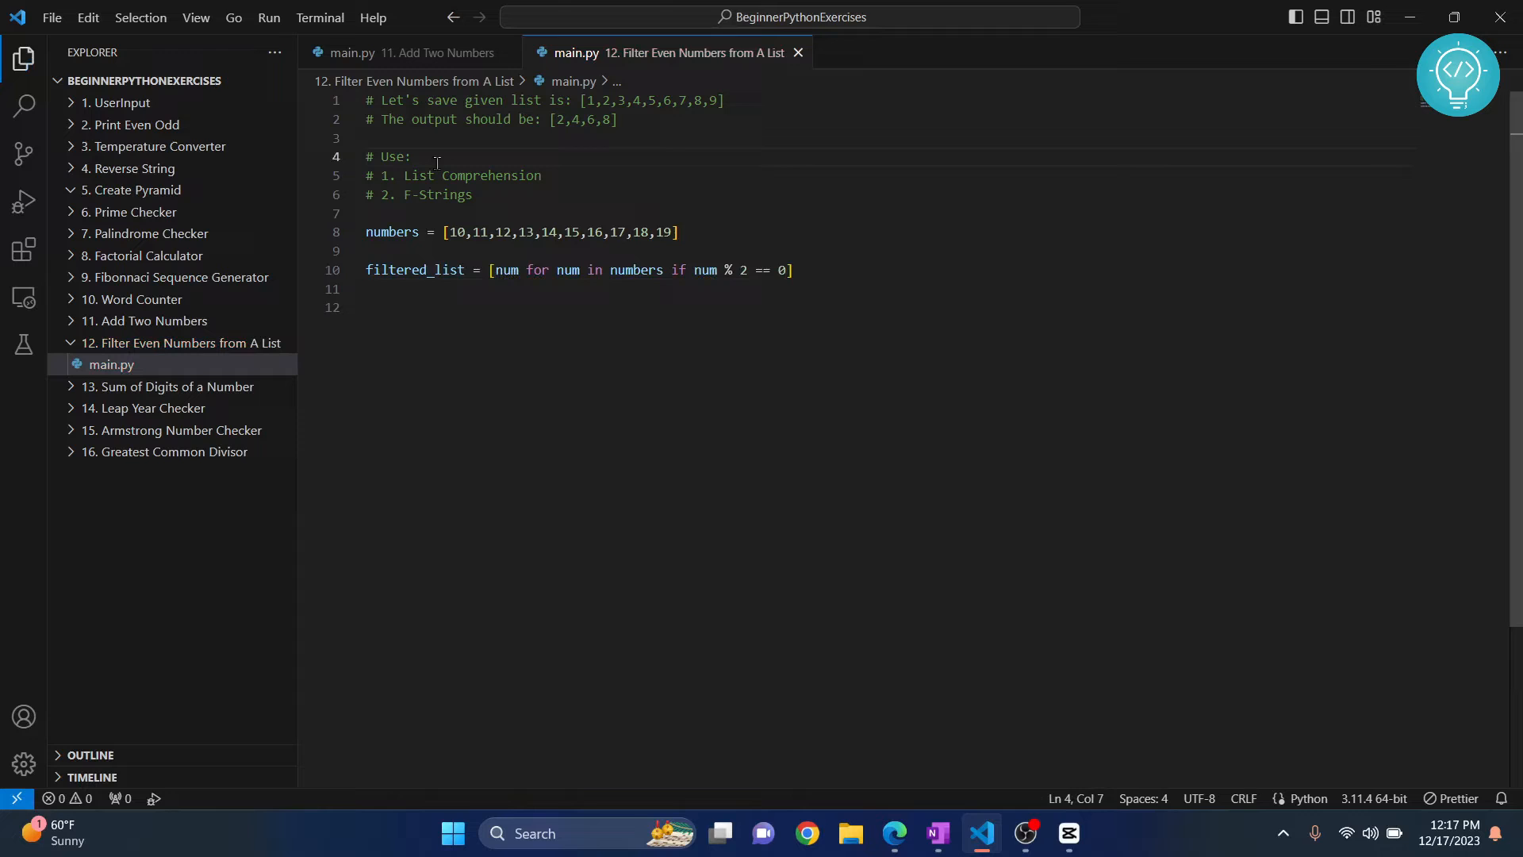
{"action": "mouse_move", "coordinate": [504, 270]}
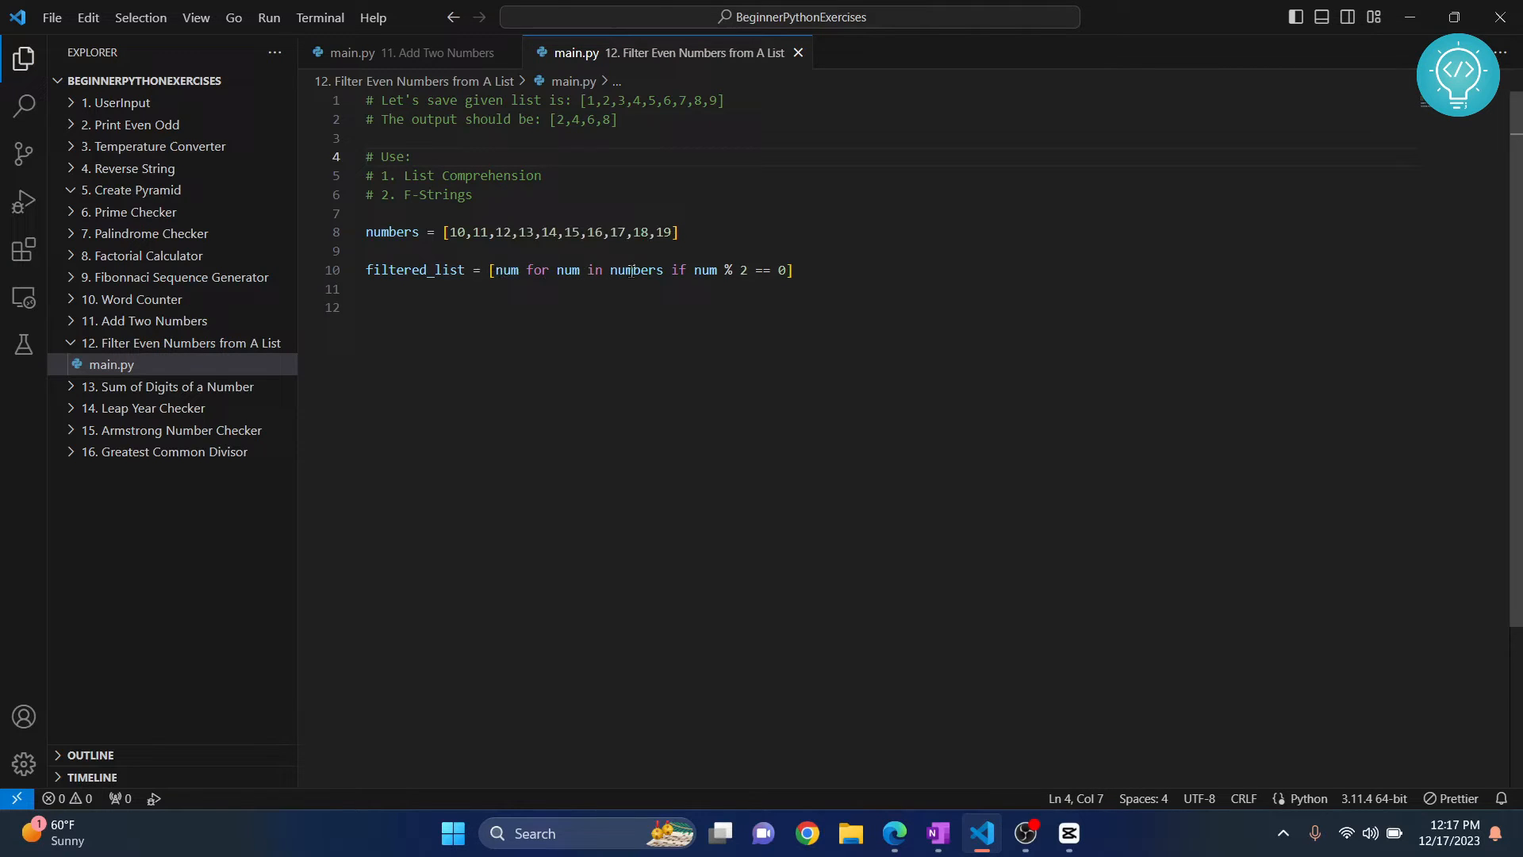
{"action": "double_click", "coordinate": [634, 270]}
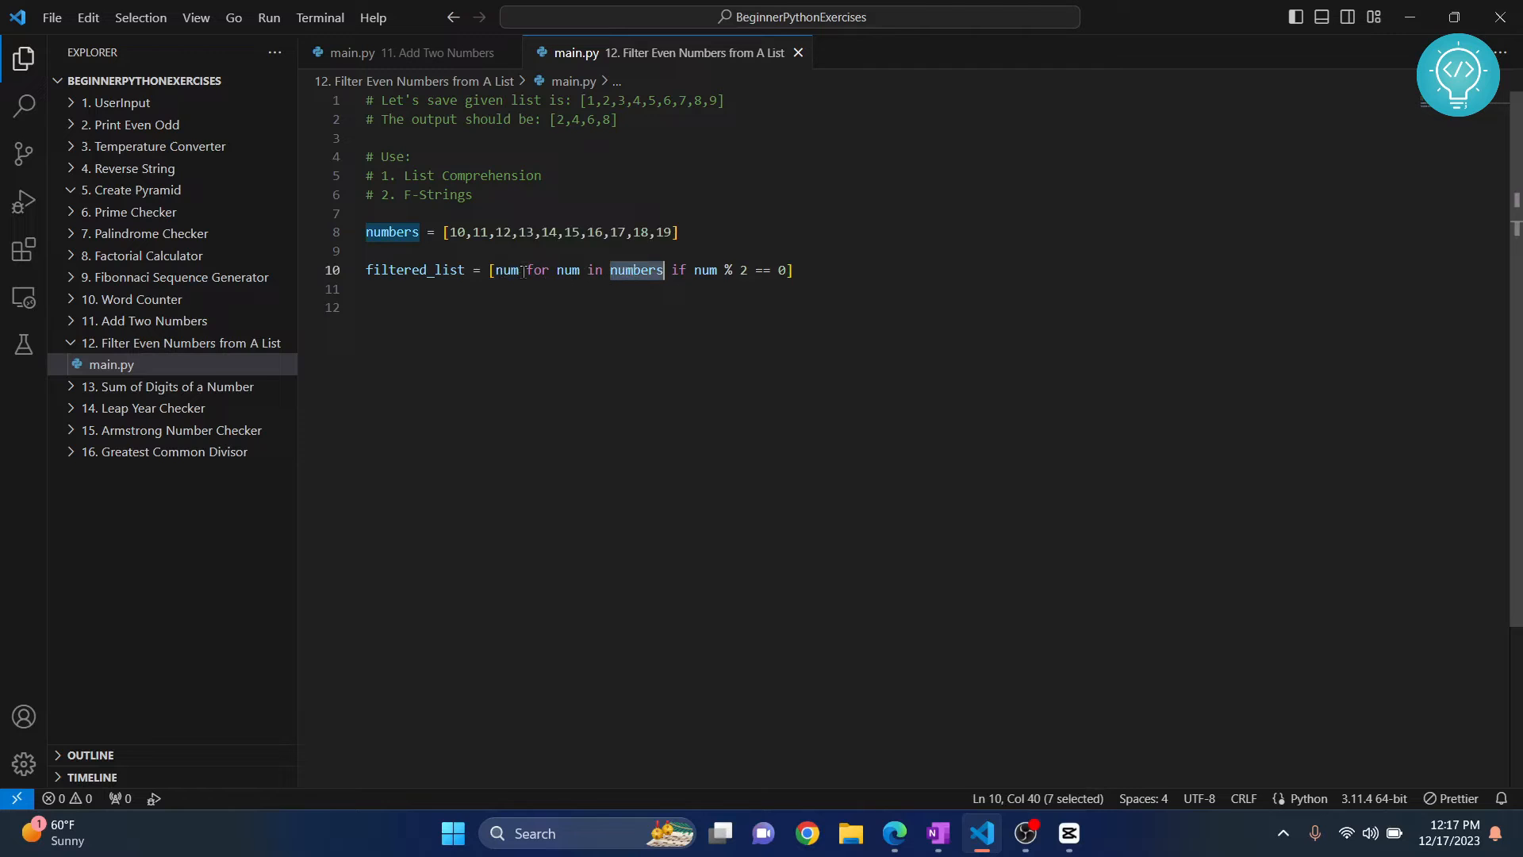
{"action": "double_click", "coordinate": [506, 269]}
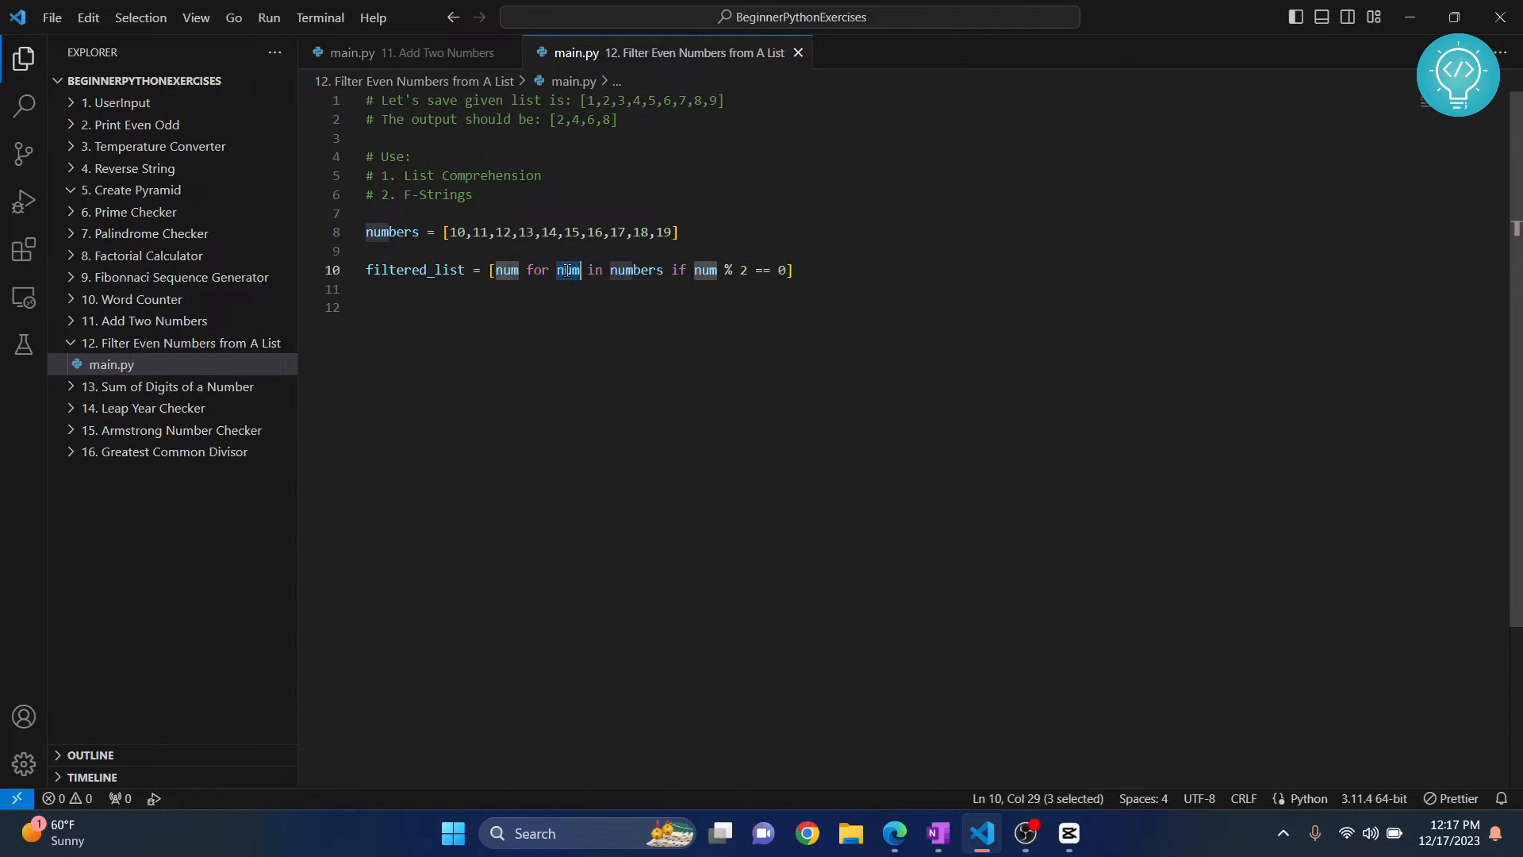
{"action": "double_click", "coordinate": [636, 269]}
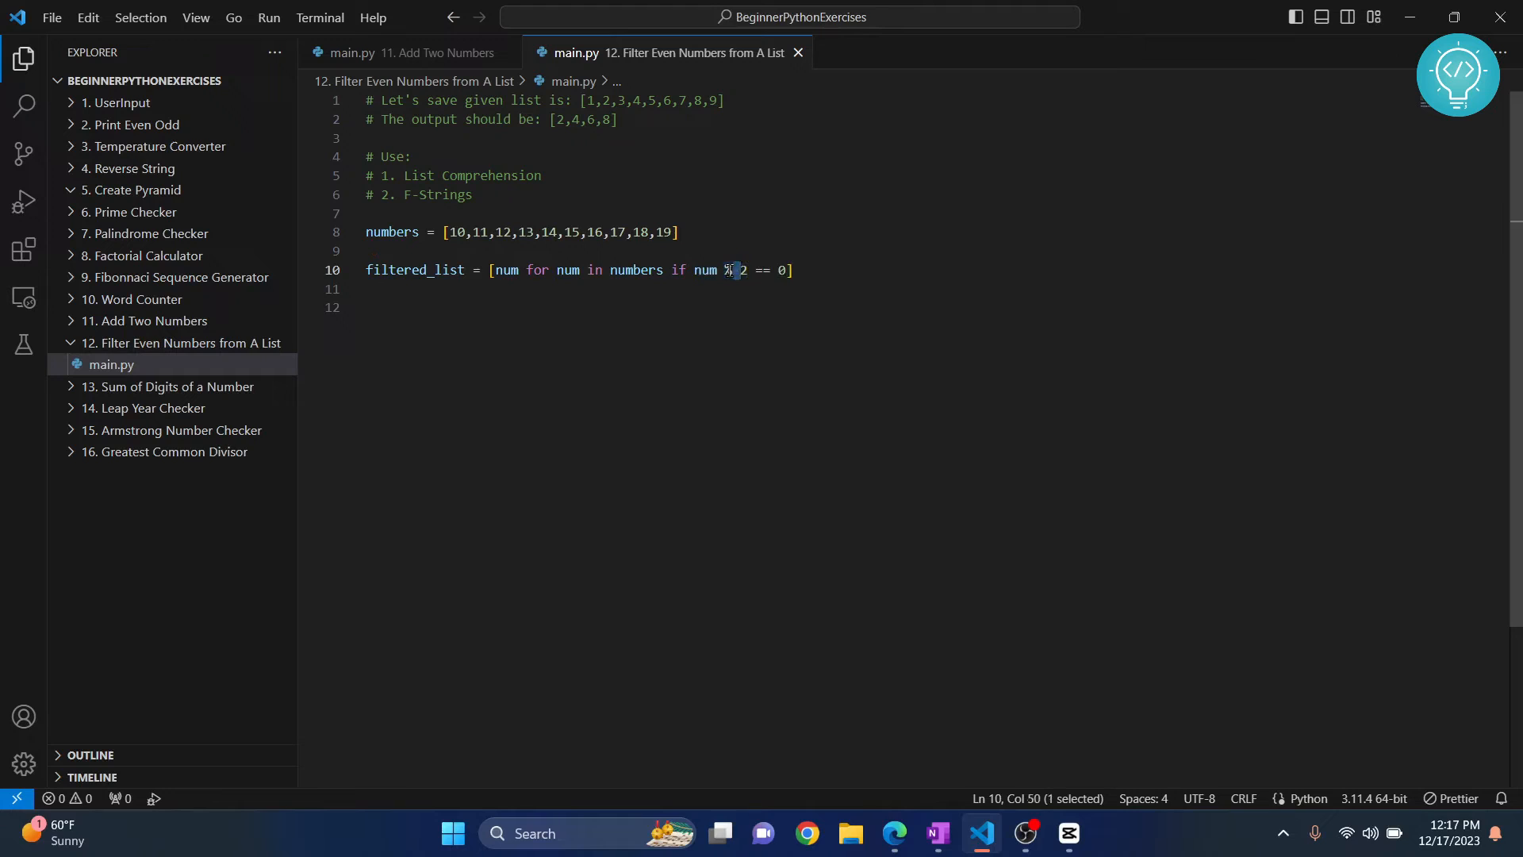
{"action": "mouse_move", "coordinate": [568, 270]}
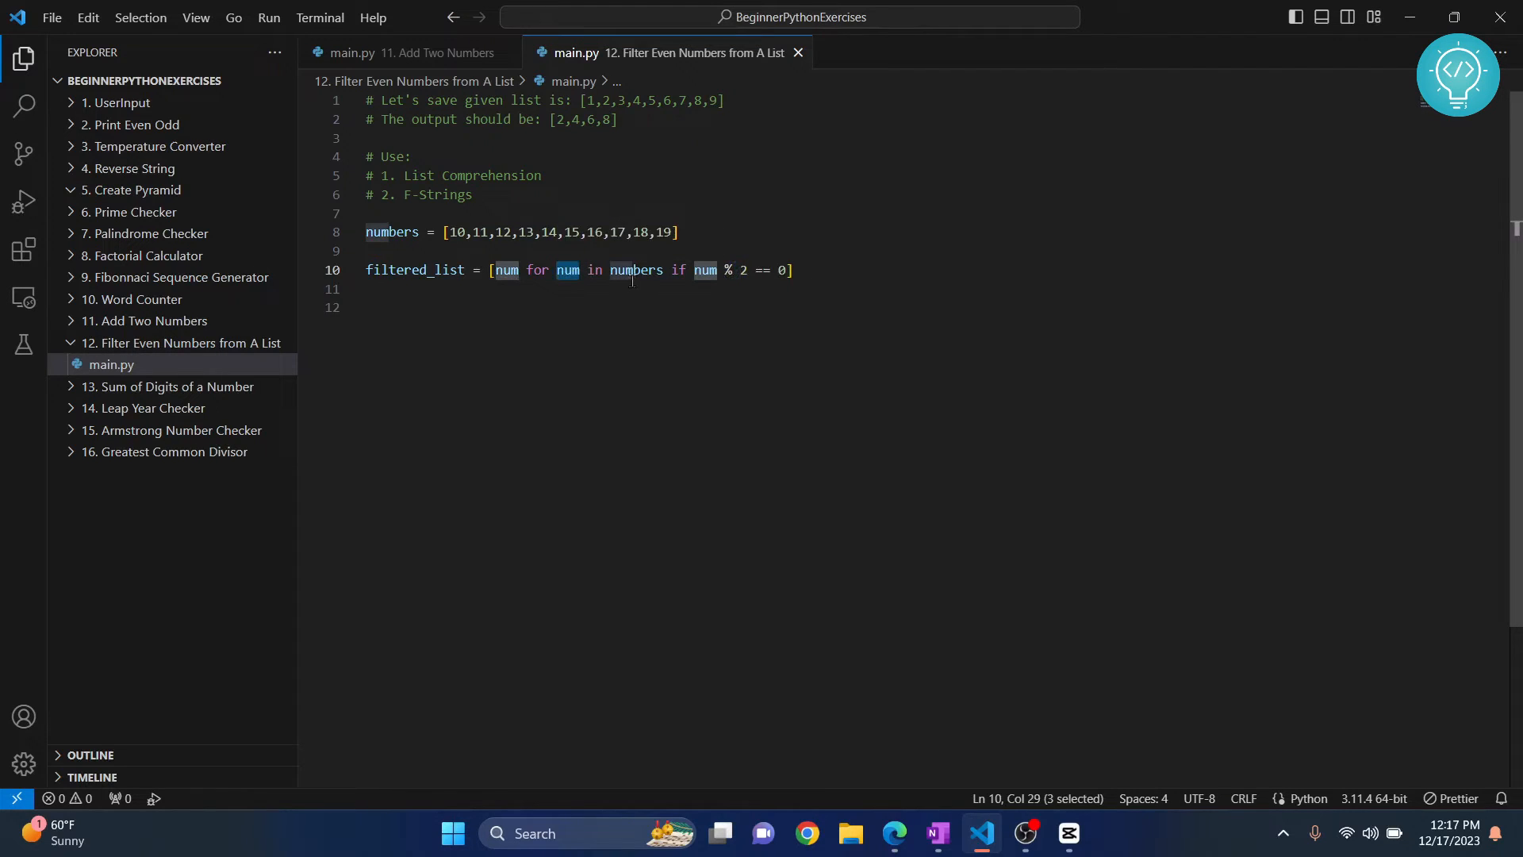
{"action": "double_click", "coordinate": [636, 270]}
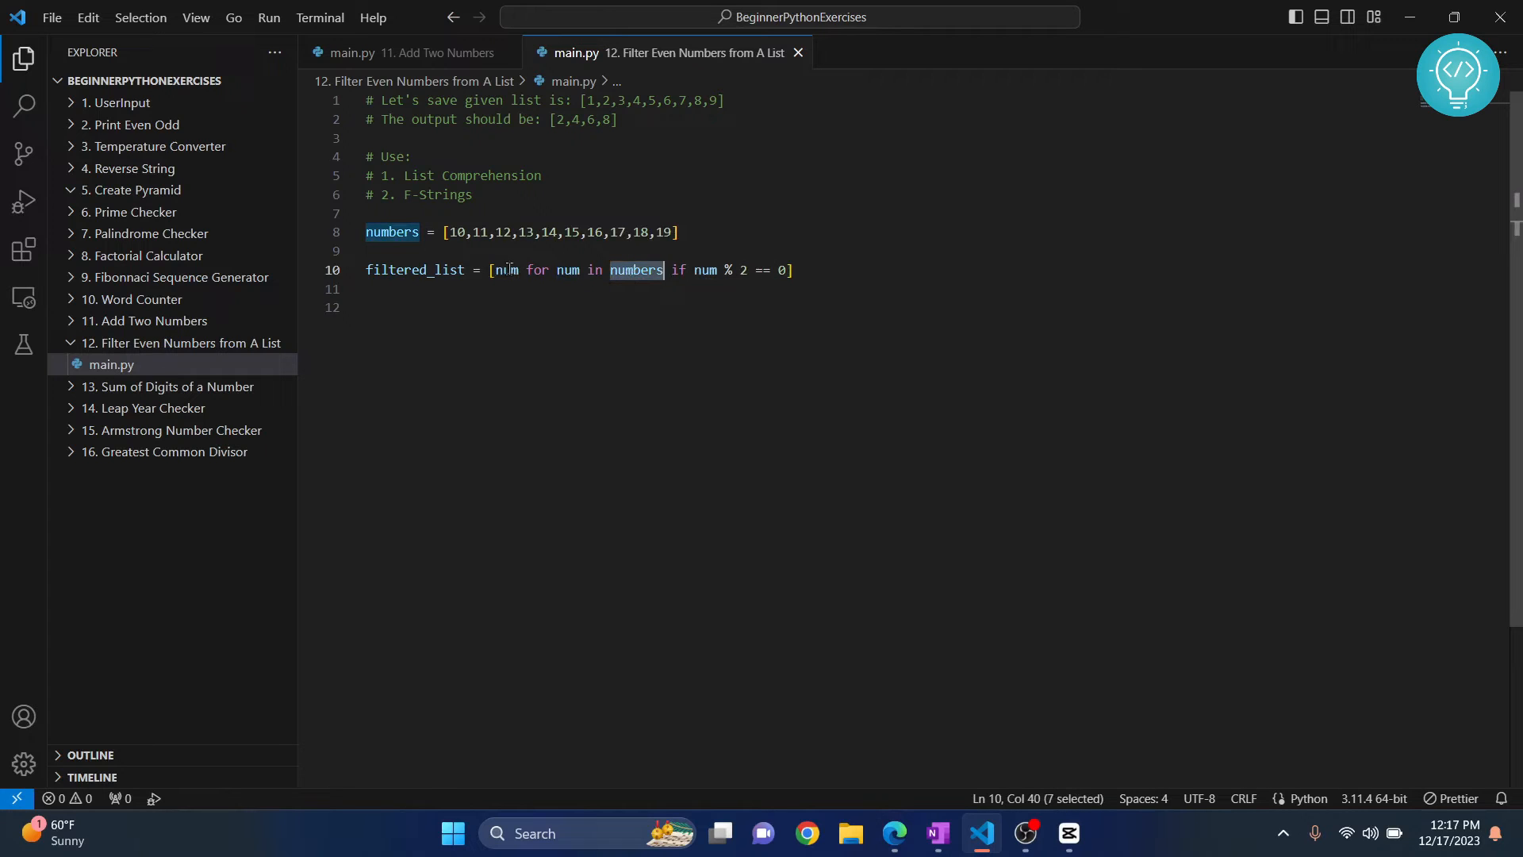
{"action": "double_click", "coordinate": [505, 270]}
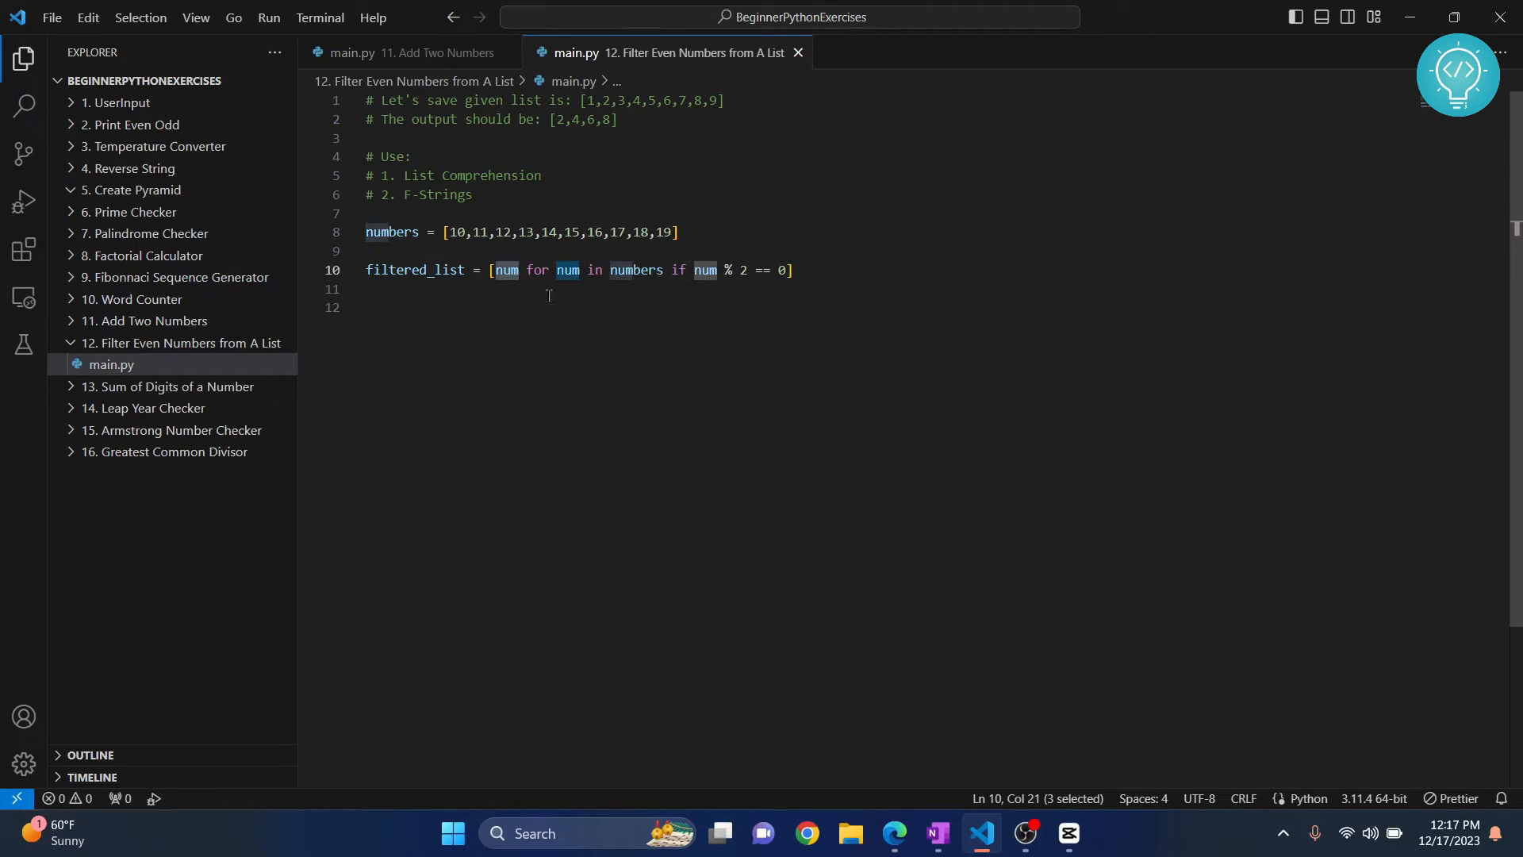
Demo num*2 doubling in the comprehension, then restore it to plain num and add a blank line.
{"action": "type", "text": "*2"}
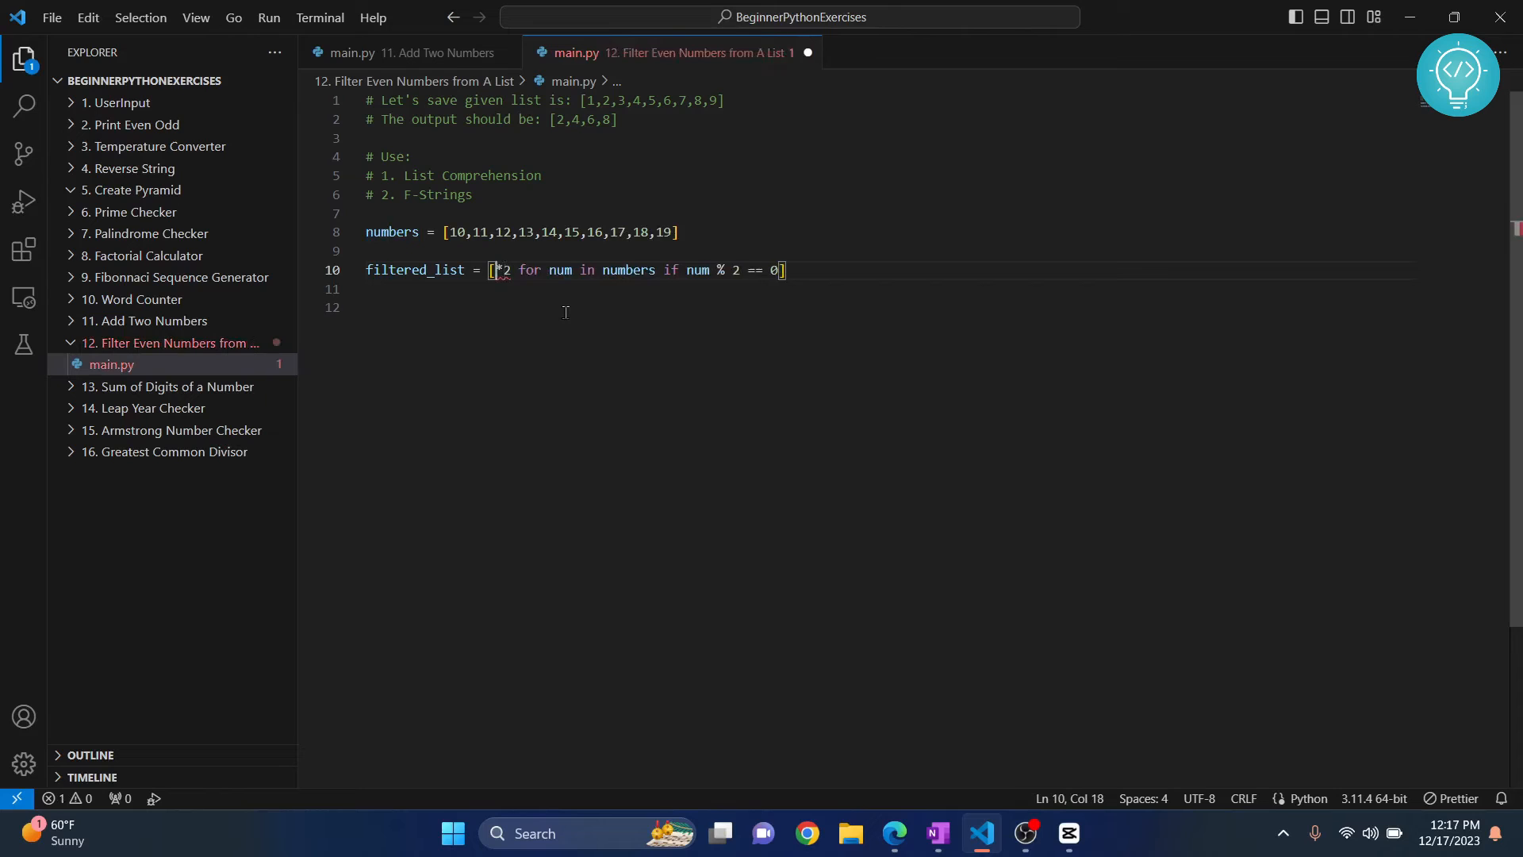
{"action": "type", "text": "num"}
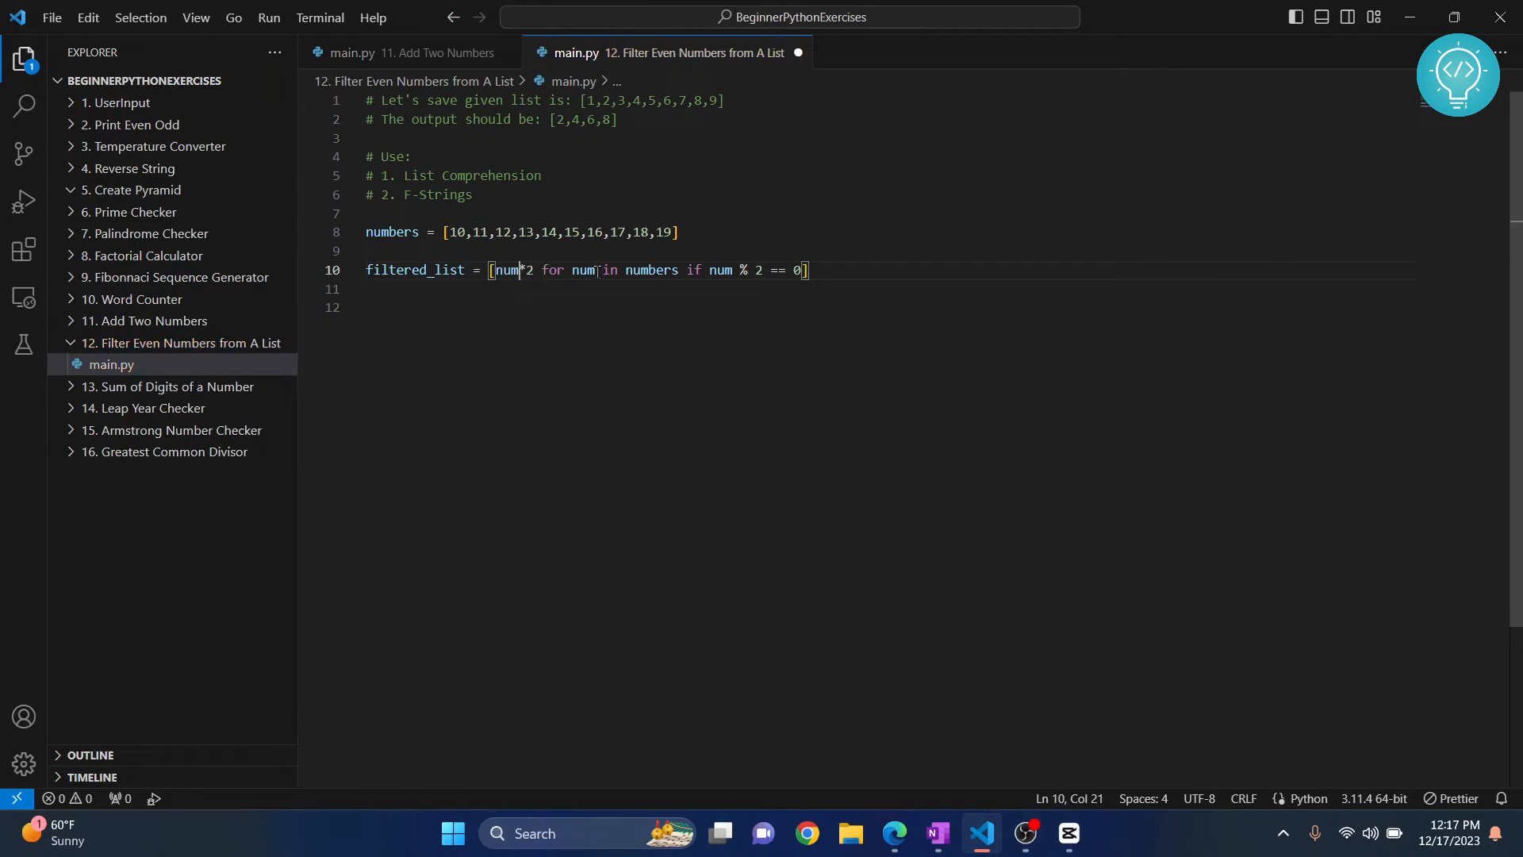
{"action": "left_click_drag", "start_coordinate": [533, 269], "coordinate": [479, 270]}
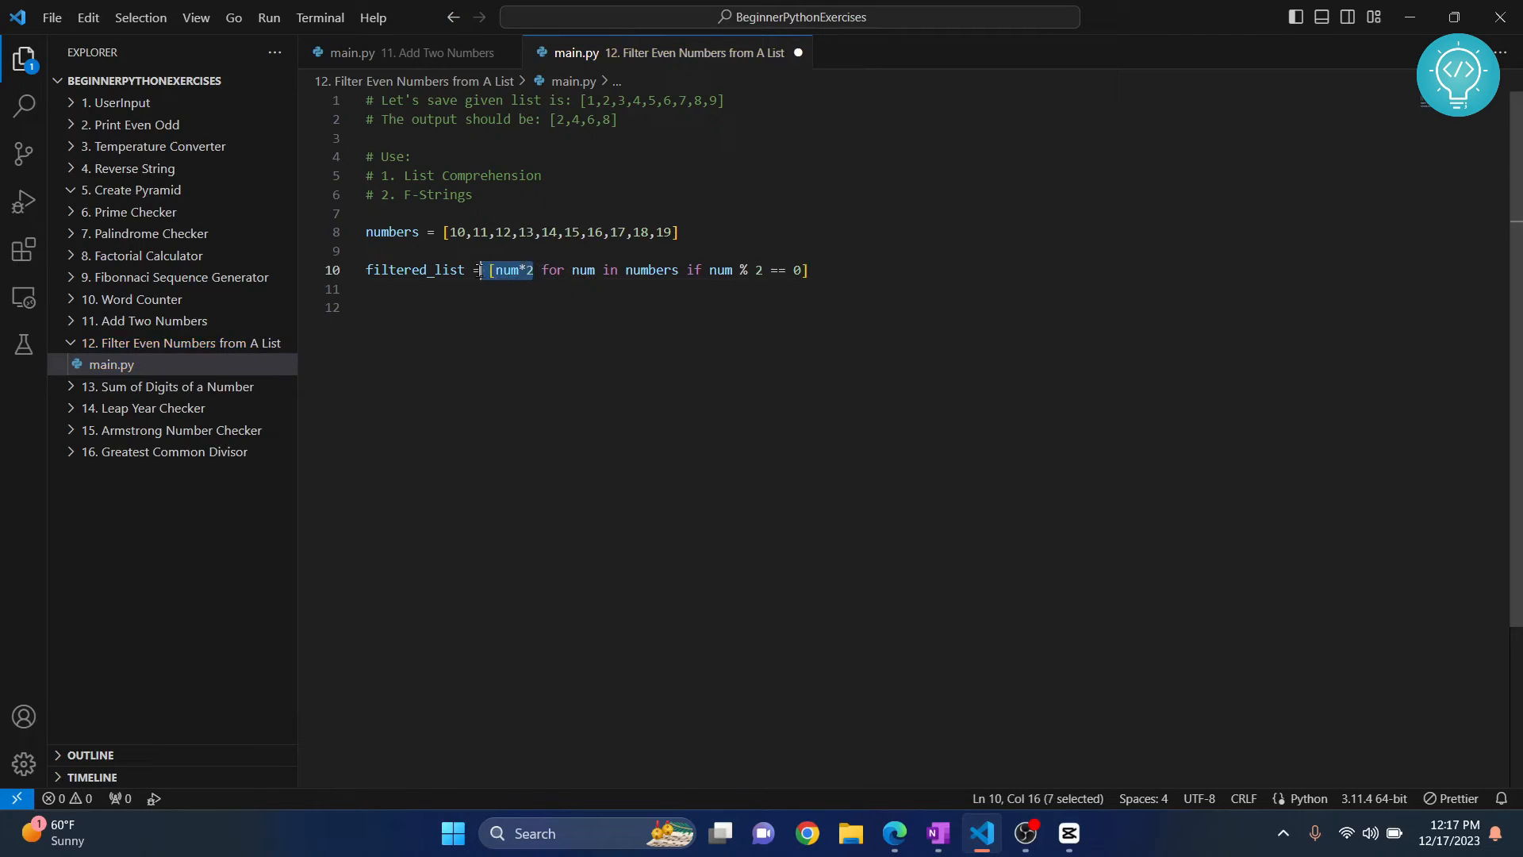
{"action": "double_click", "coordinate": [582, 270]}
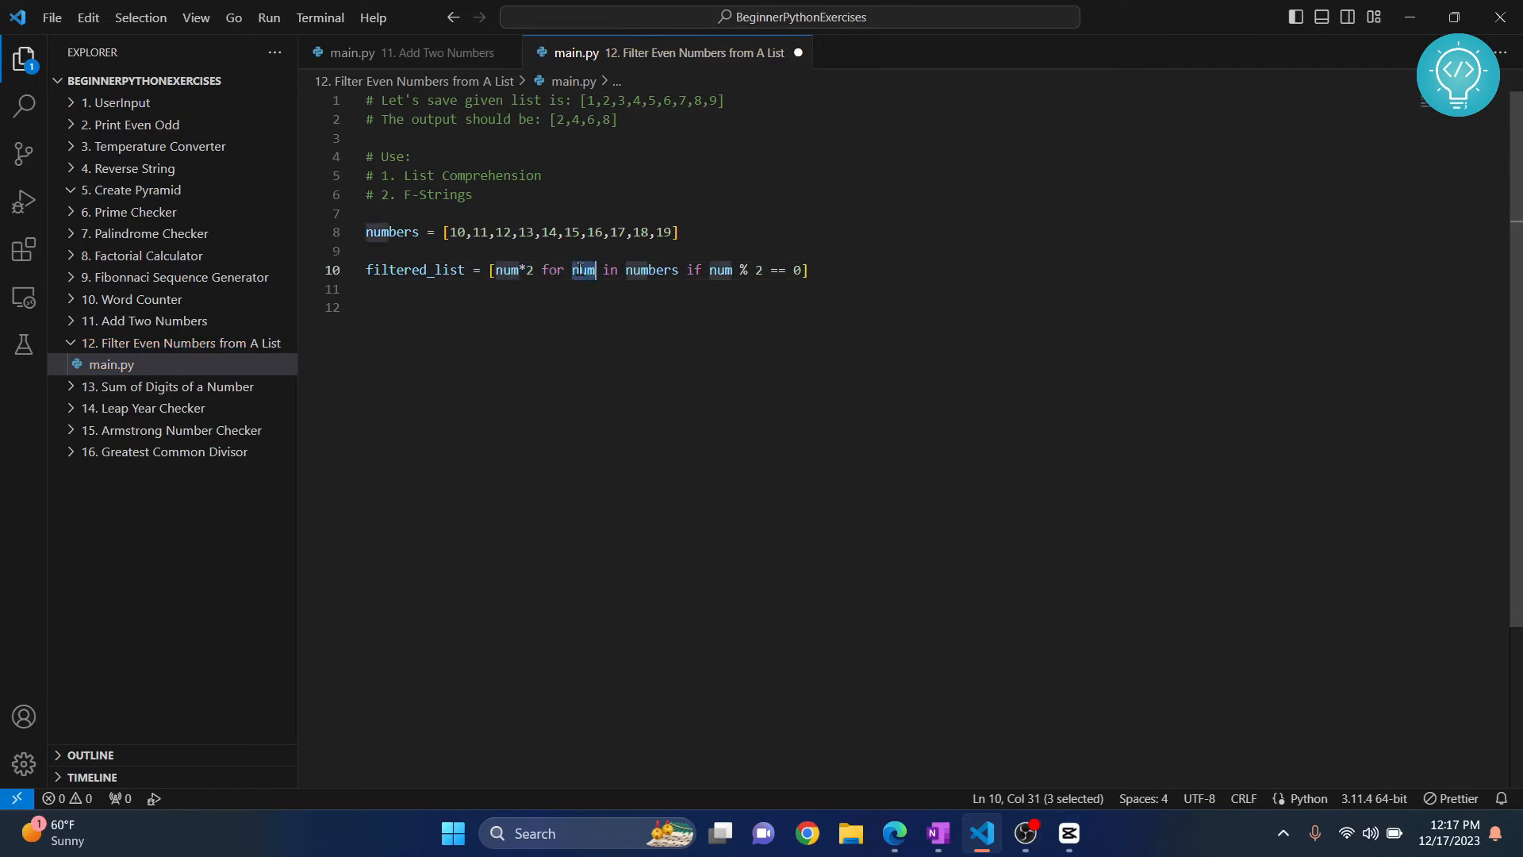
{"action": "double_click", "coordinate": [651, 270]}
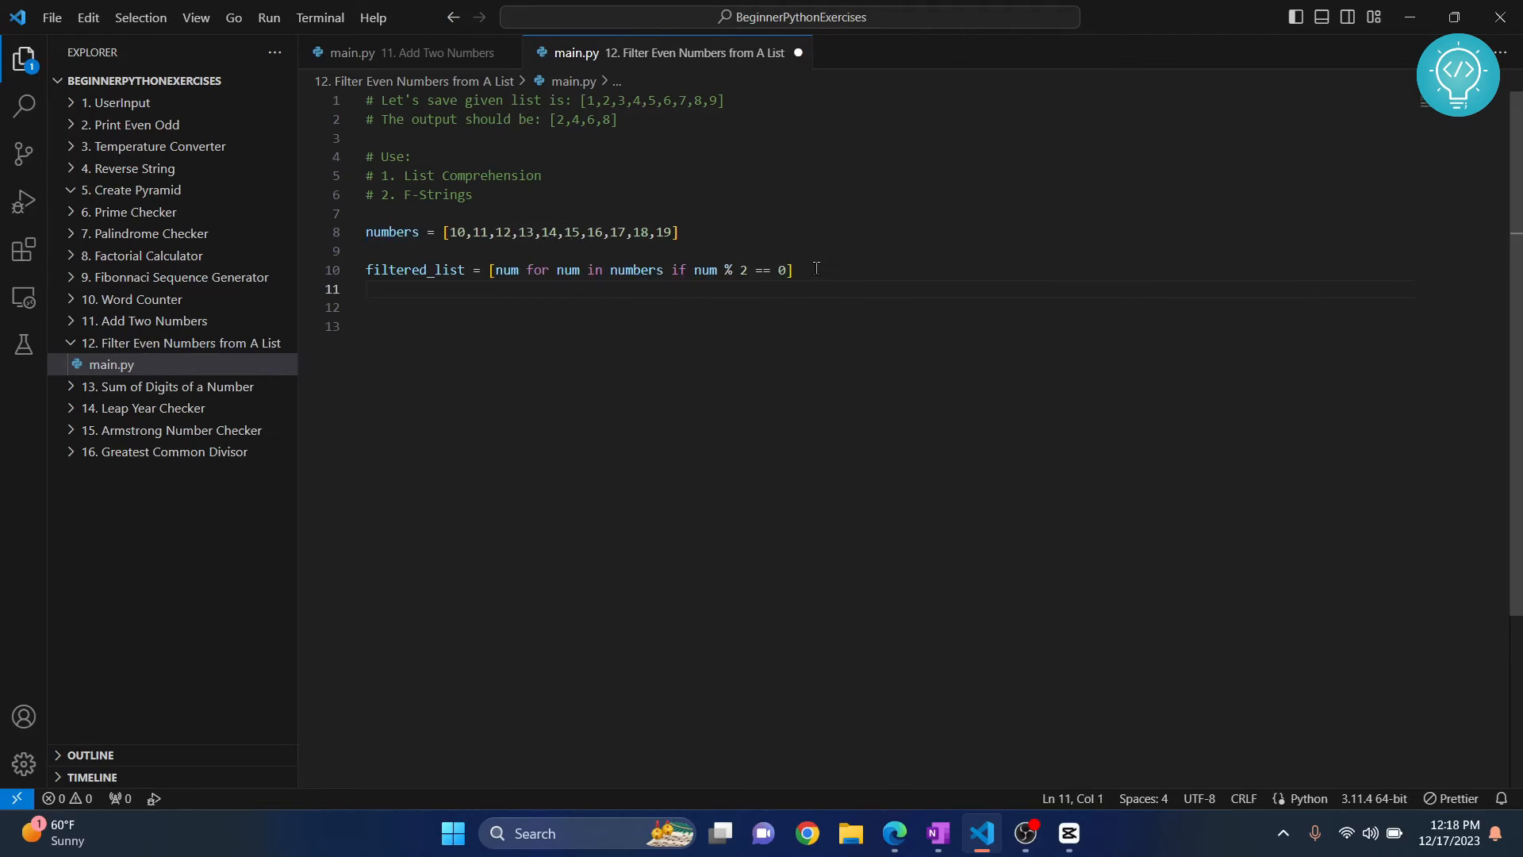
Write print(f"Filtered list is ", filtered_list) on line 11, accepting the filtered_list suggestion.
{"action": "type", "text": "print("}
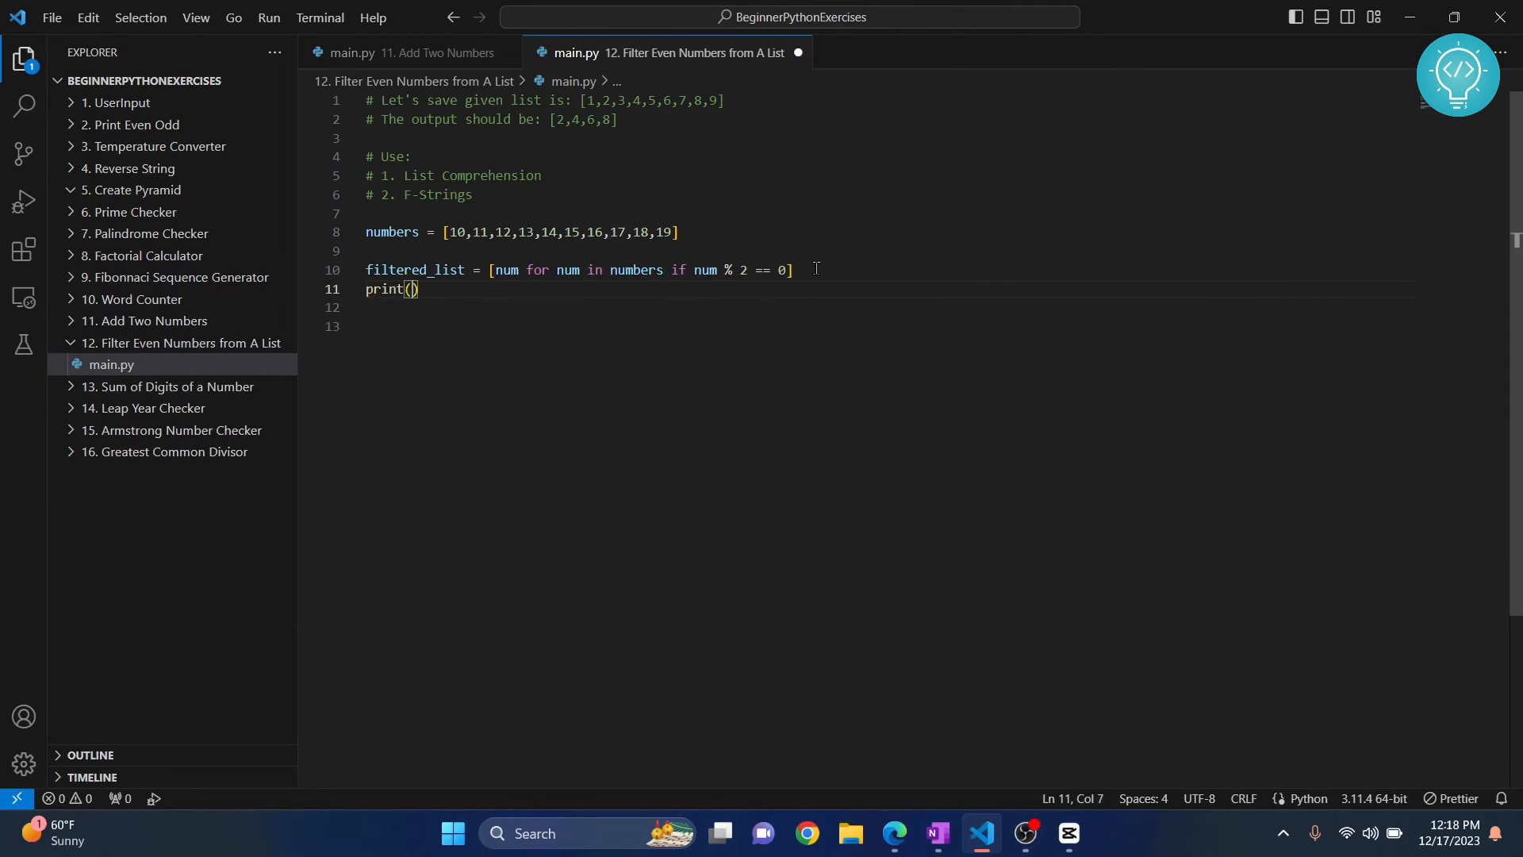
{"action": "type", "text": "f\"\""}
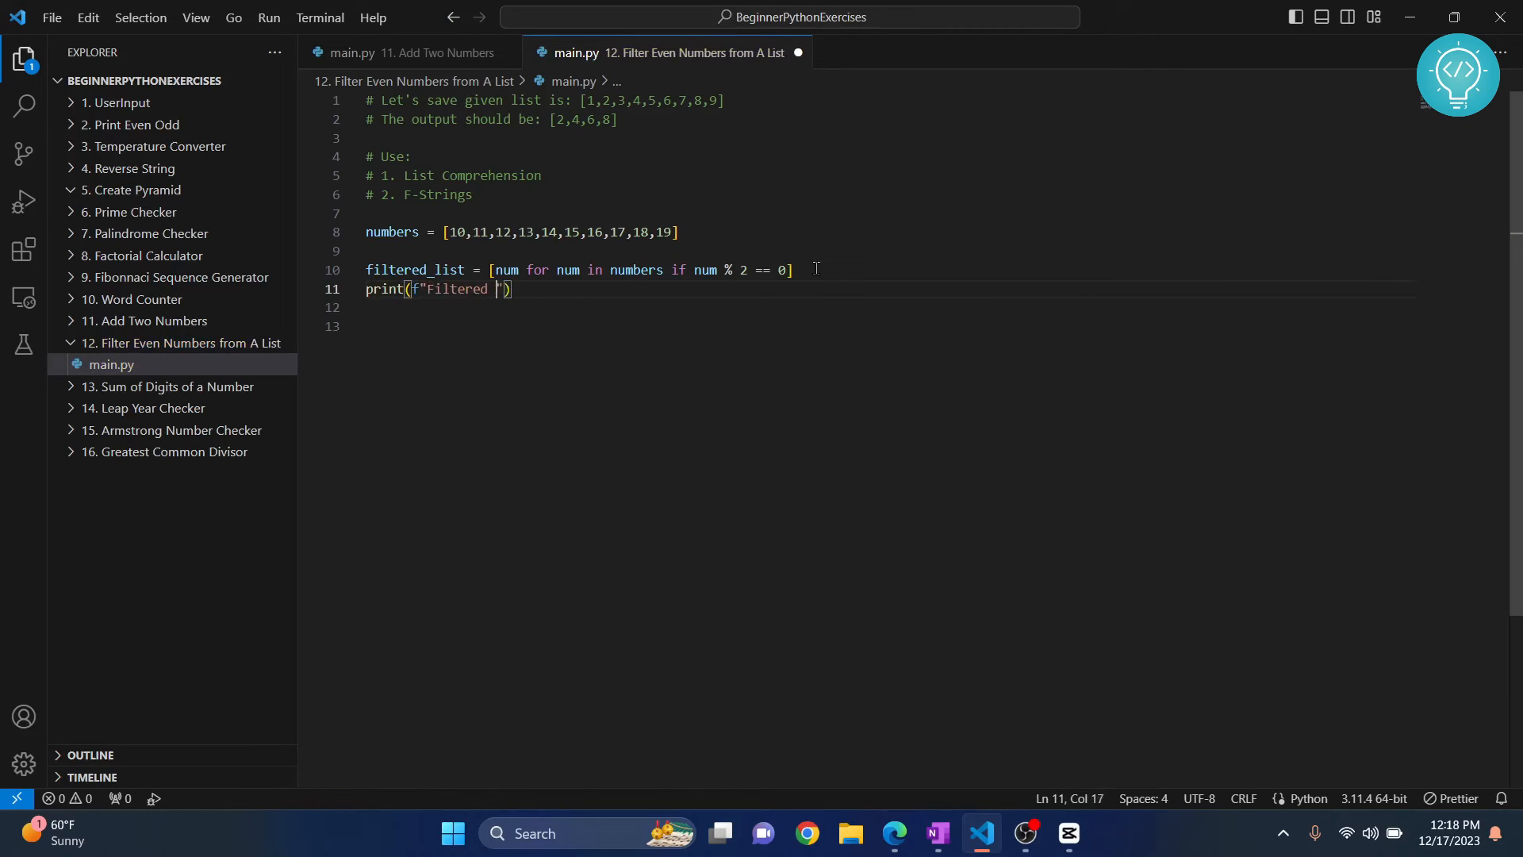
{"action": "type", "text": "list"}
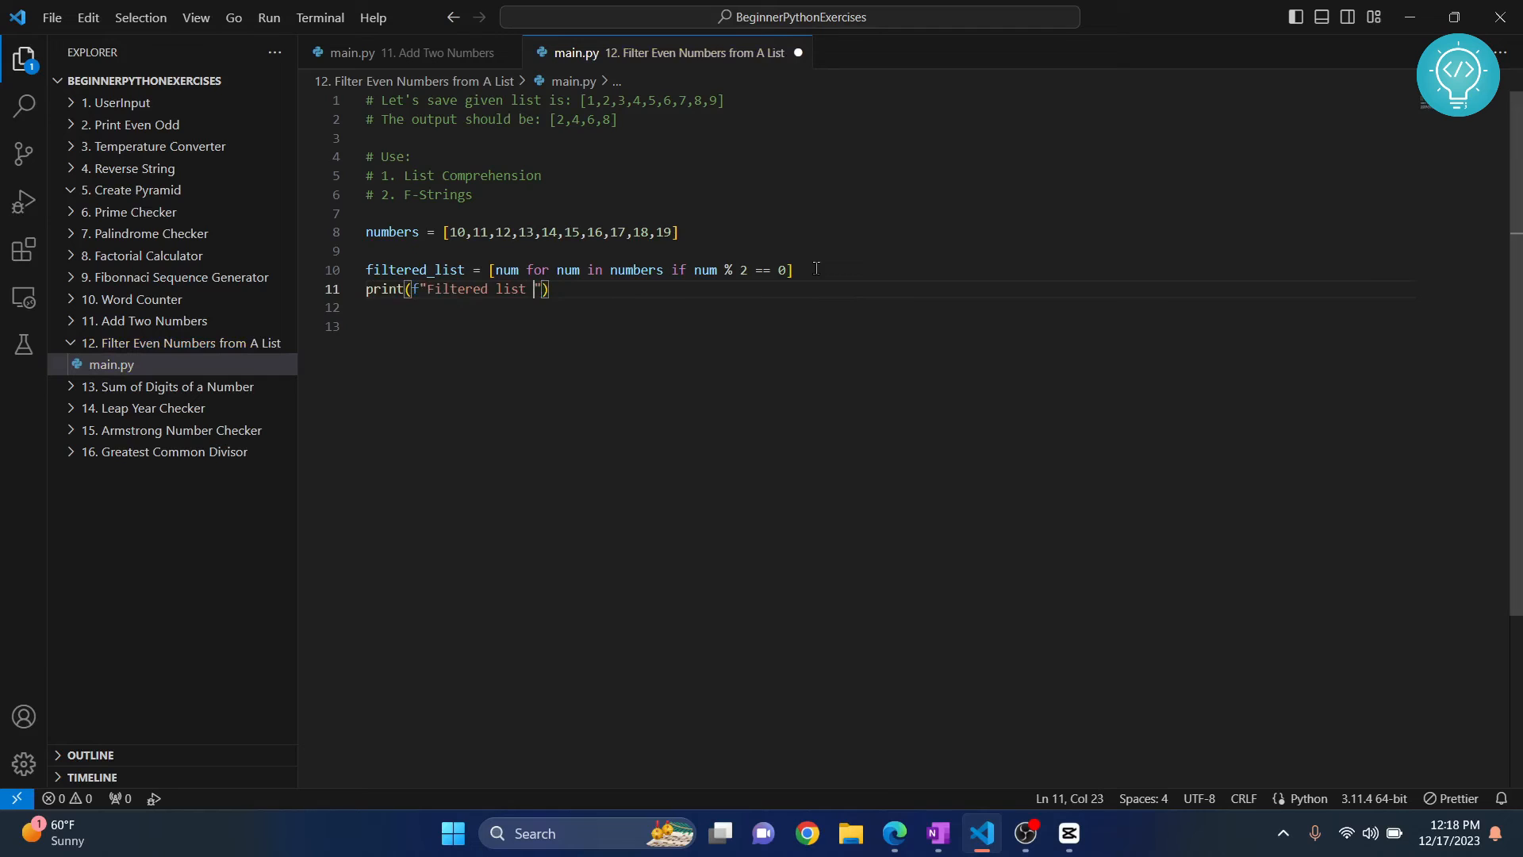
{"action": "type", "text": "is"}
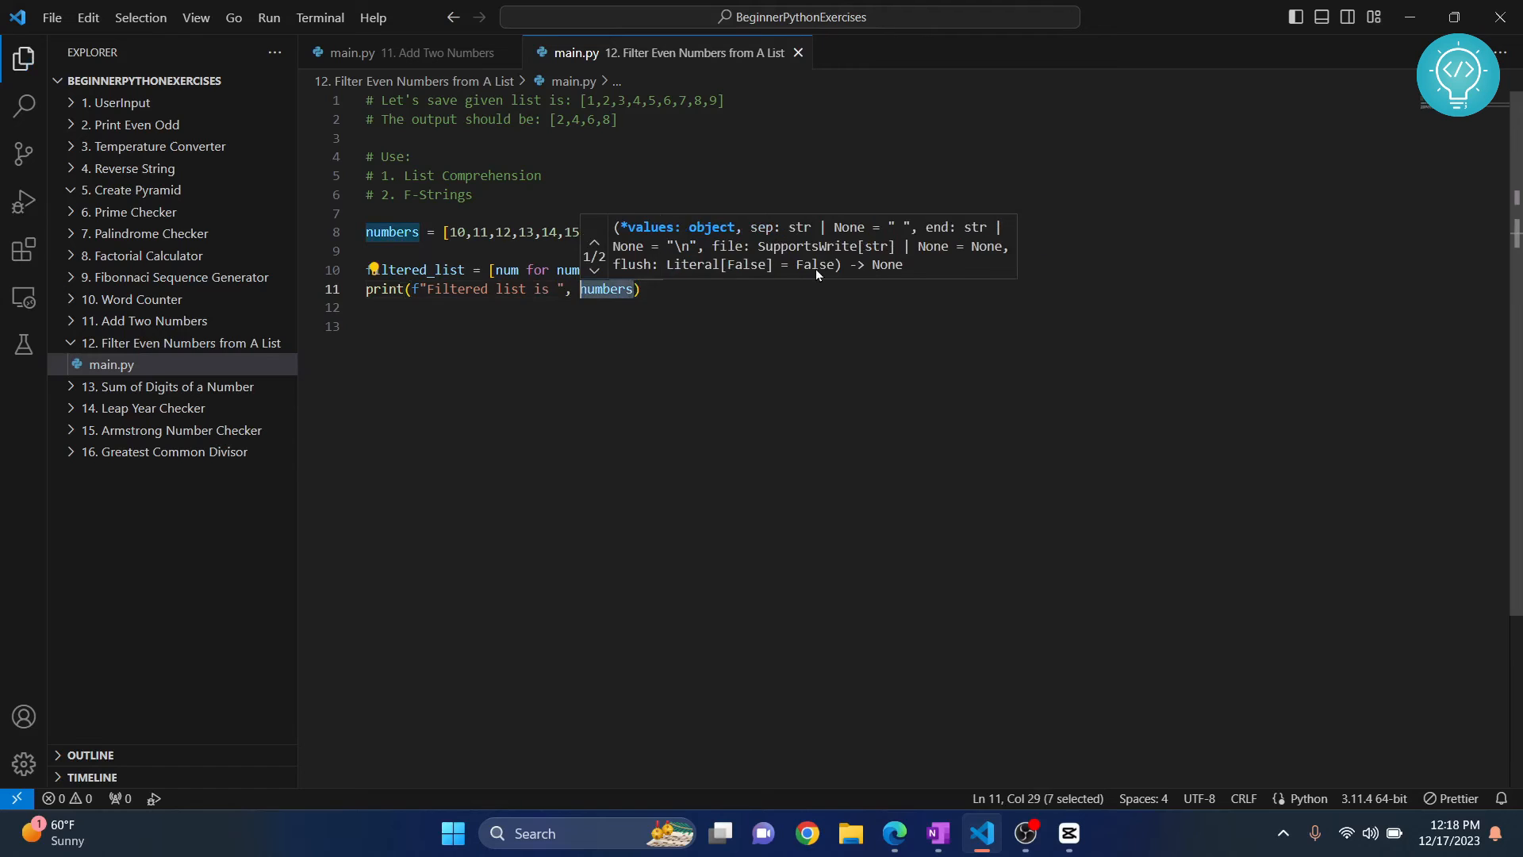
{"action": "type", "text": "filtered_list"}
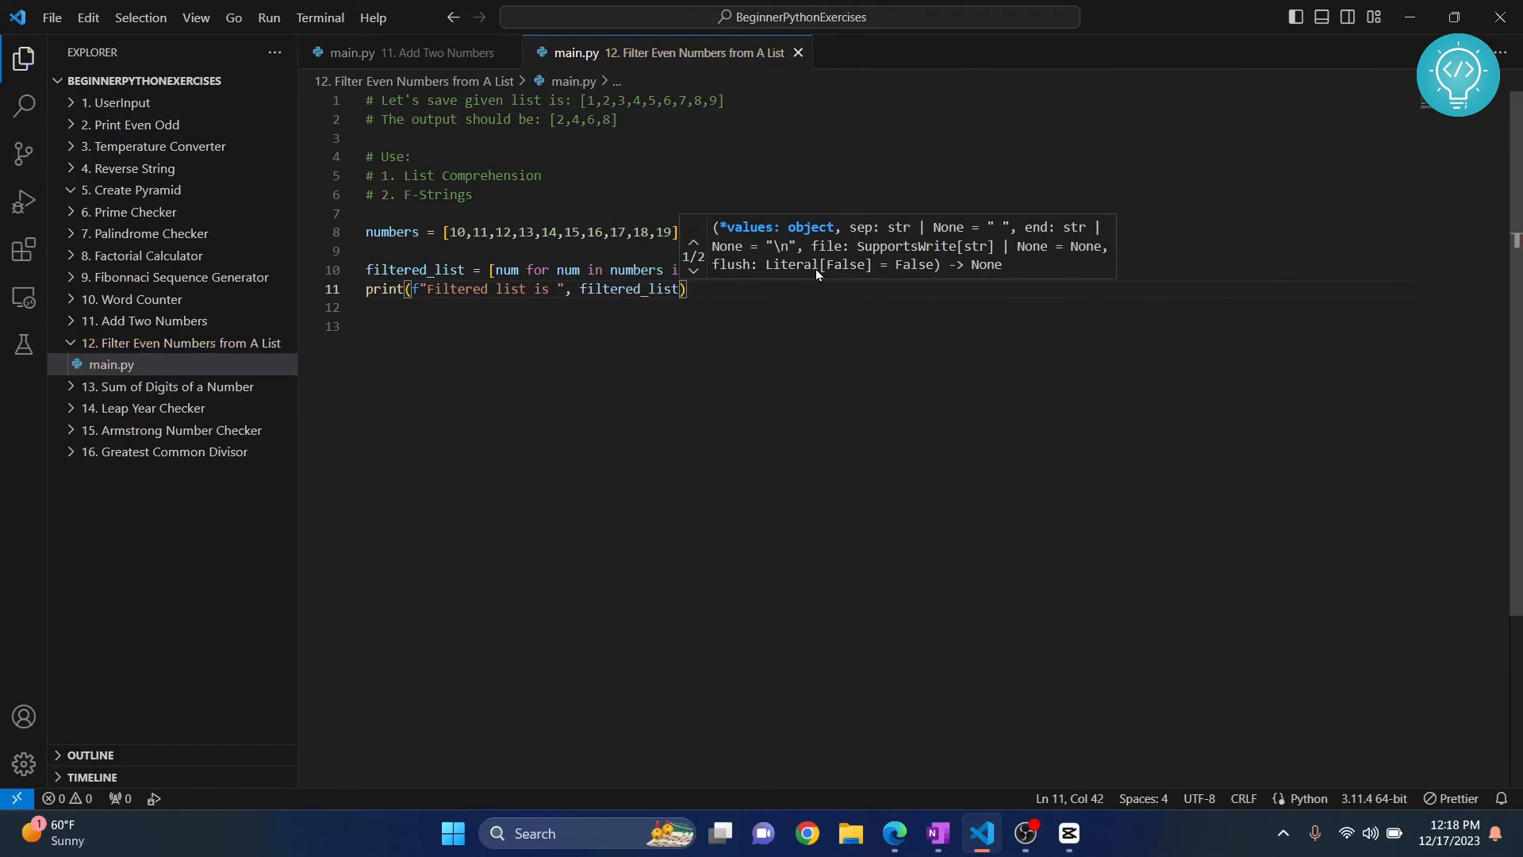
{"action": "left_click", "coordinate": [269, 17]}
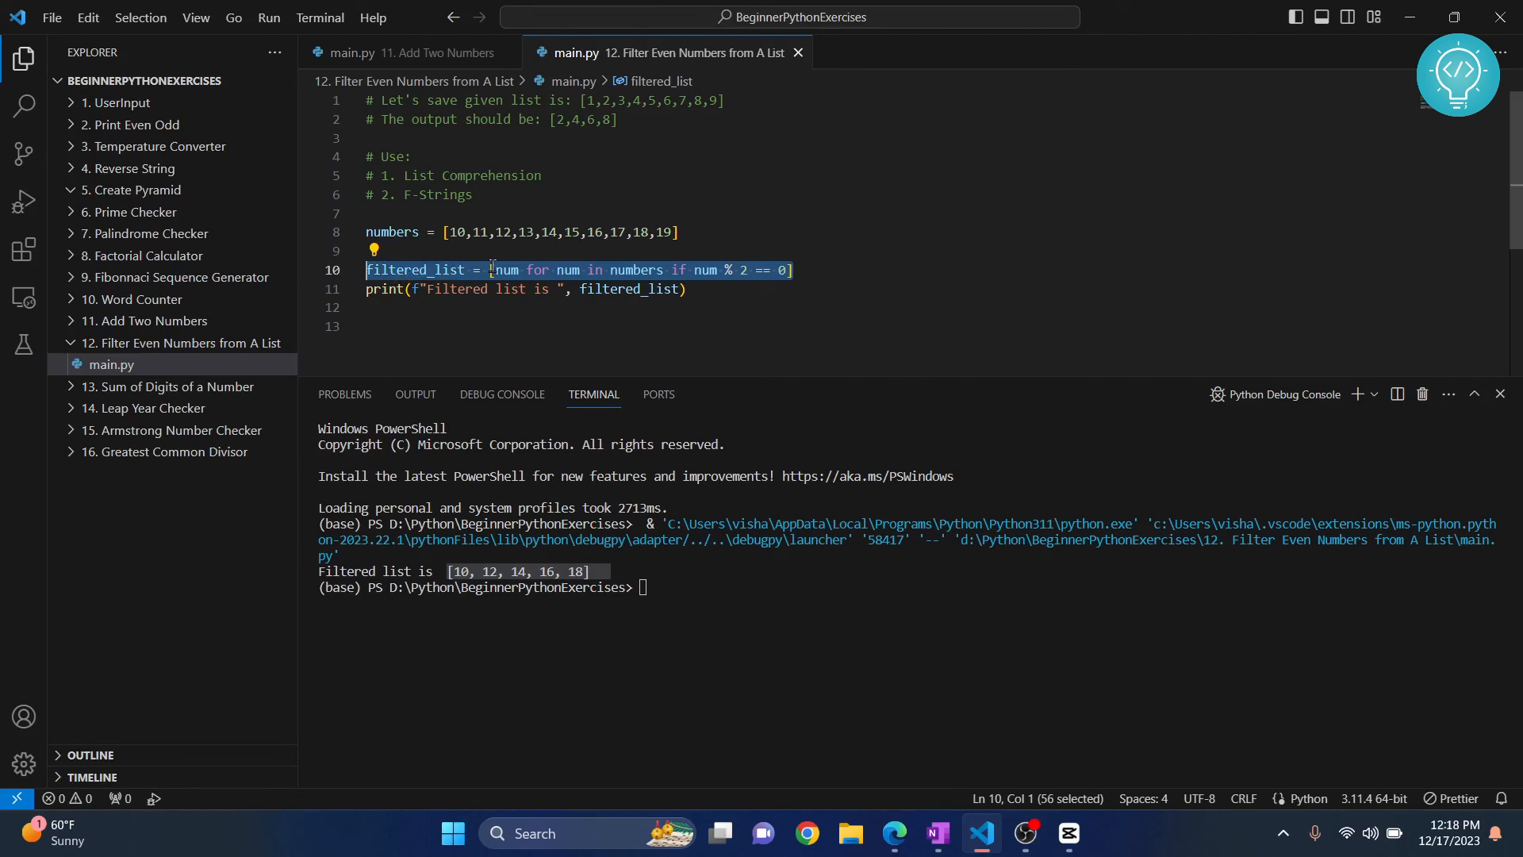
Run main.py so the terminal shows Filtered list is [10, 12, 14, 16, 18].
{"action": "left_click", "coordinate": [487, 270]}
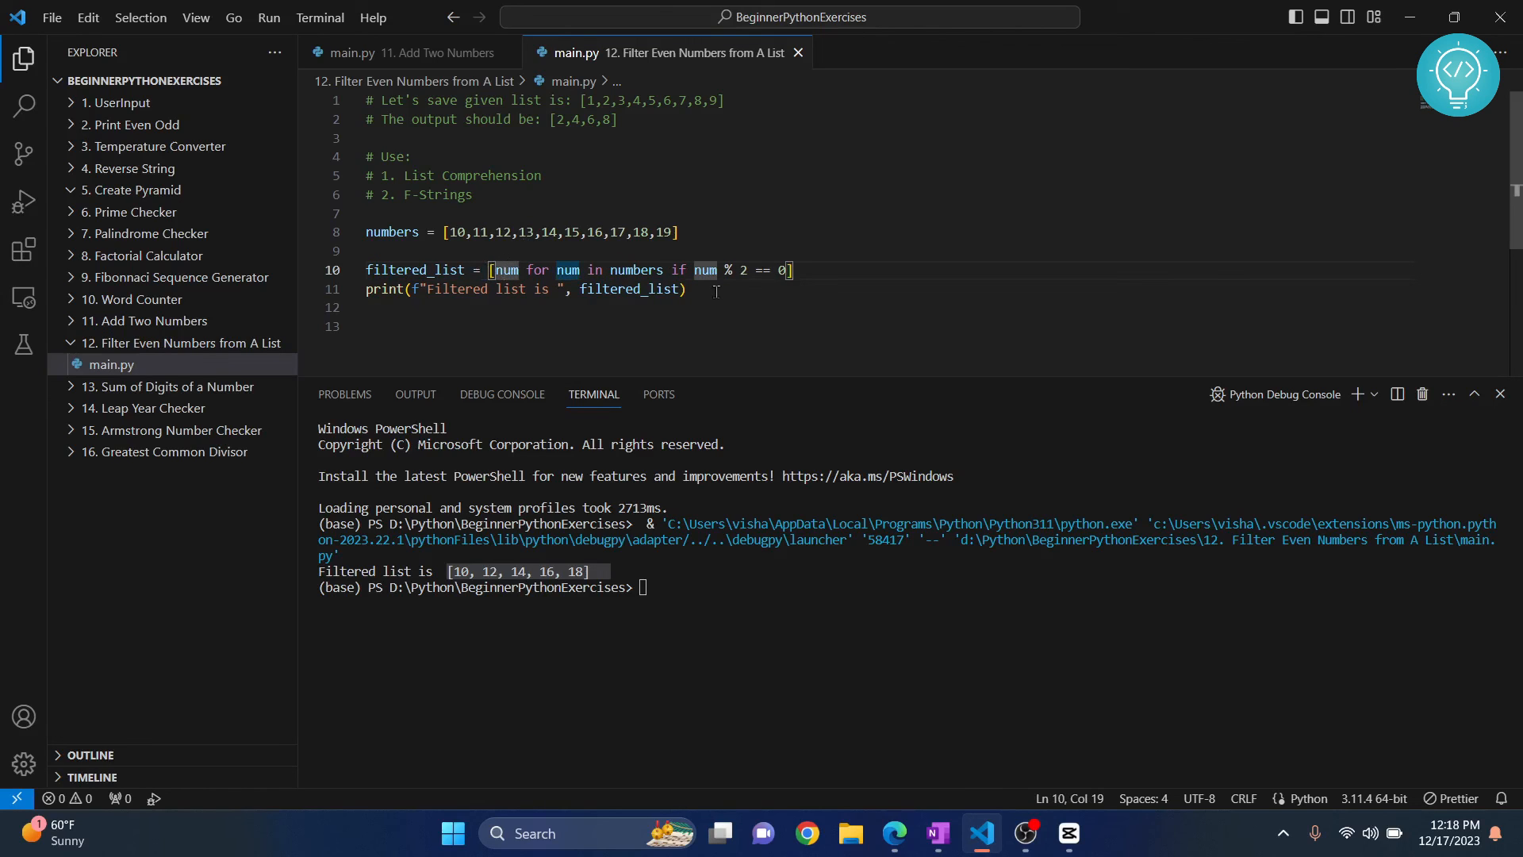
{"action": "left_click", "coordinate": [685, 289]}
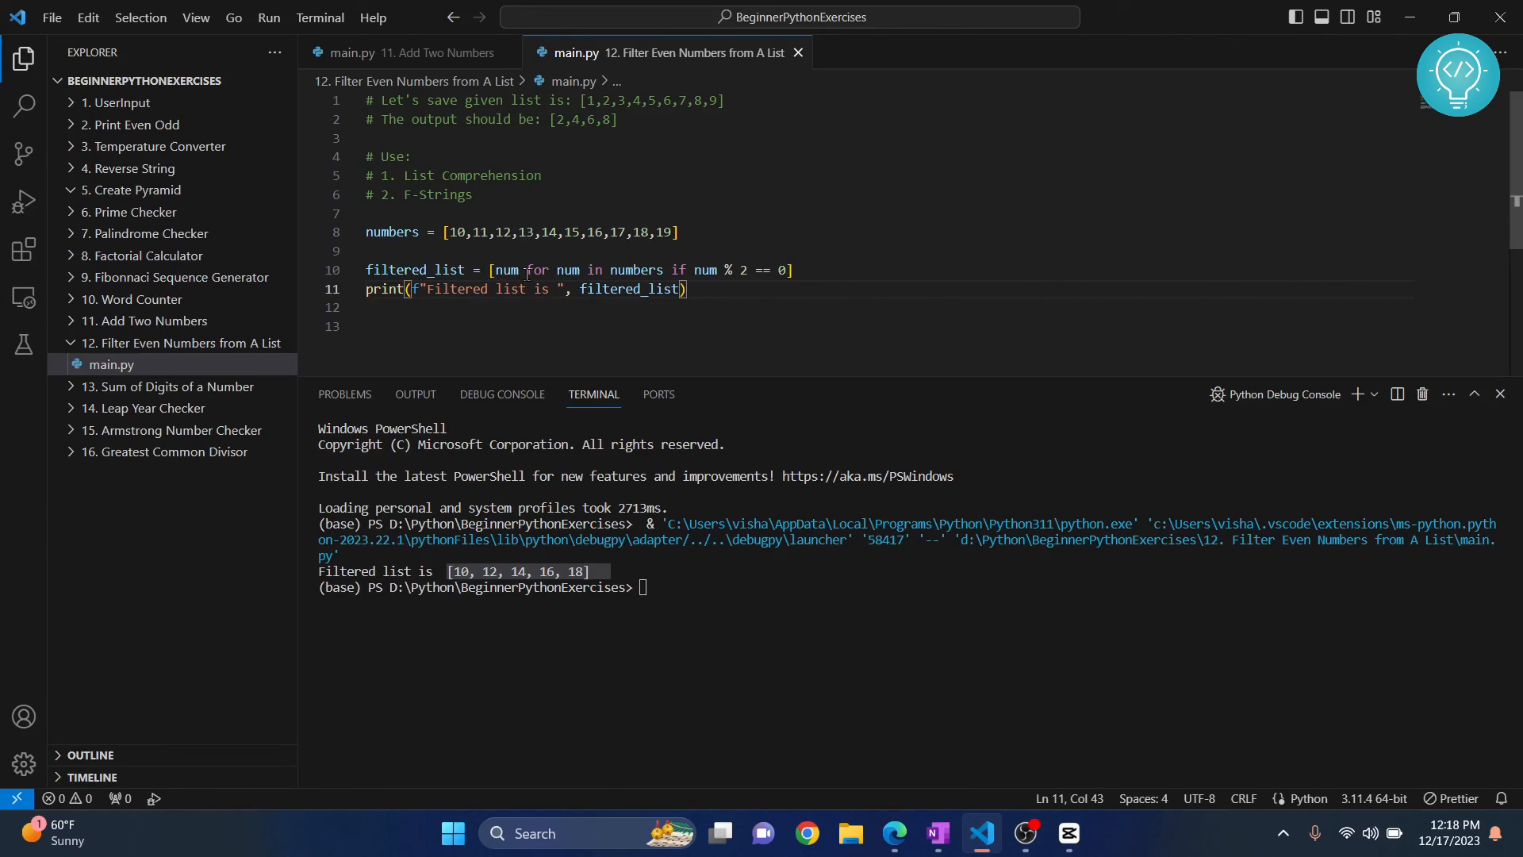
{"action": "left_click", "coordinate": [738, 325]}
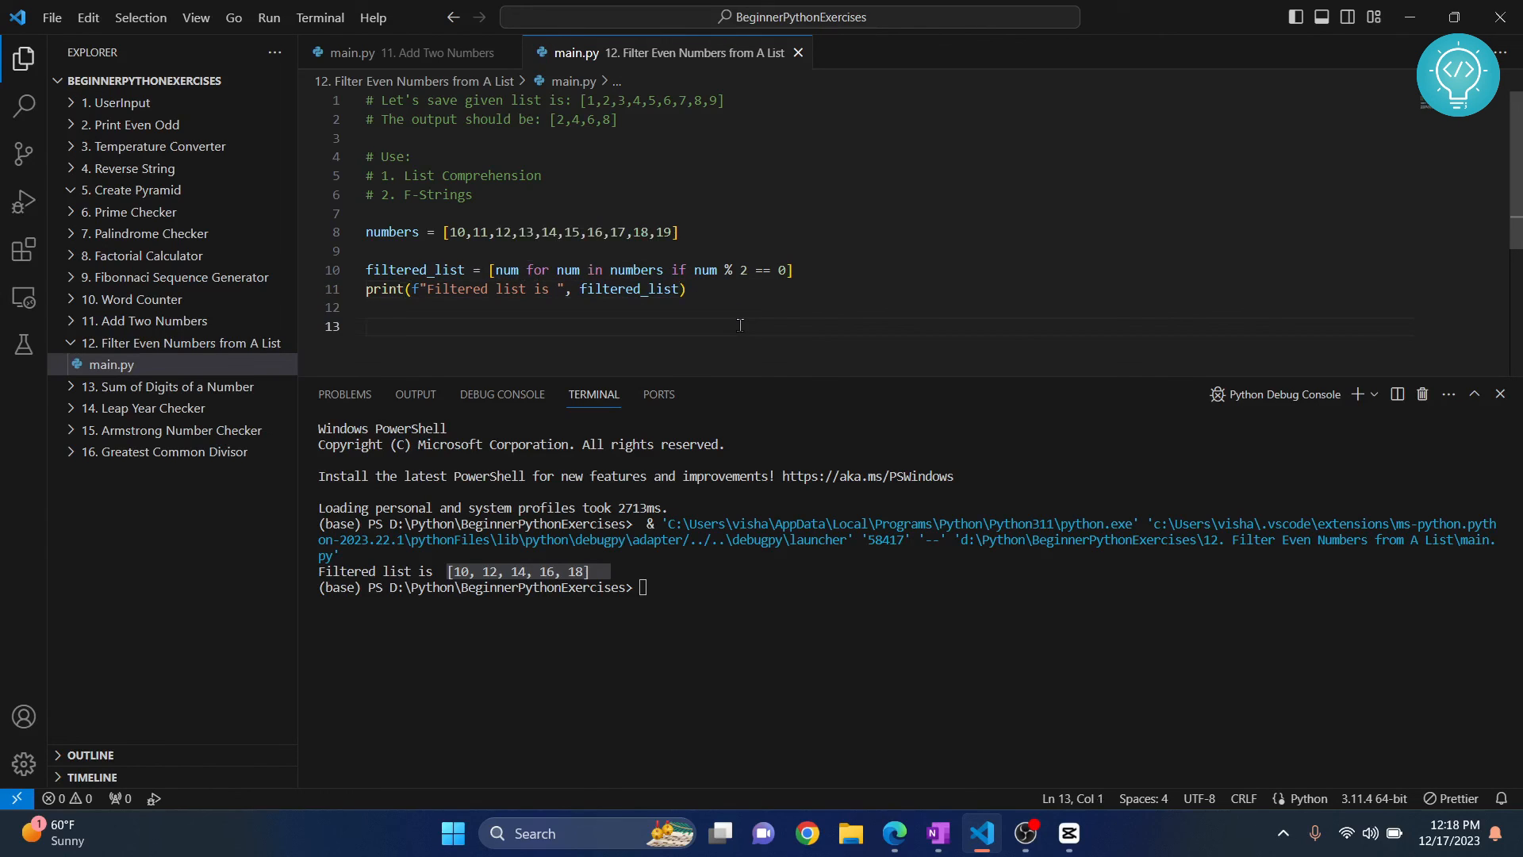